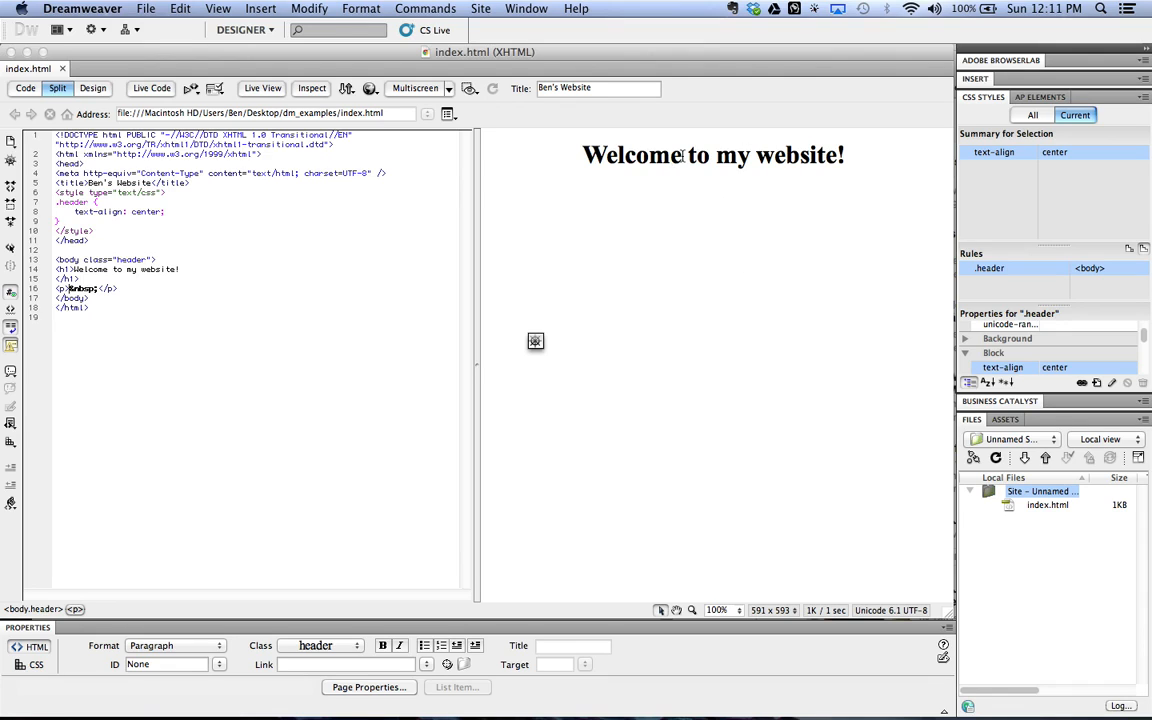
{"action": "mouse_move", "coordinate": [664, 166]}
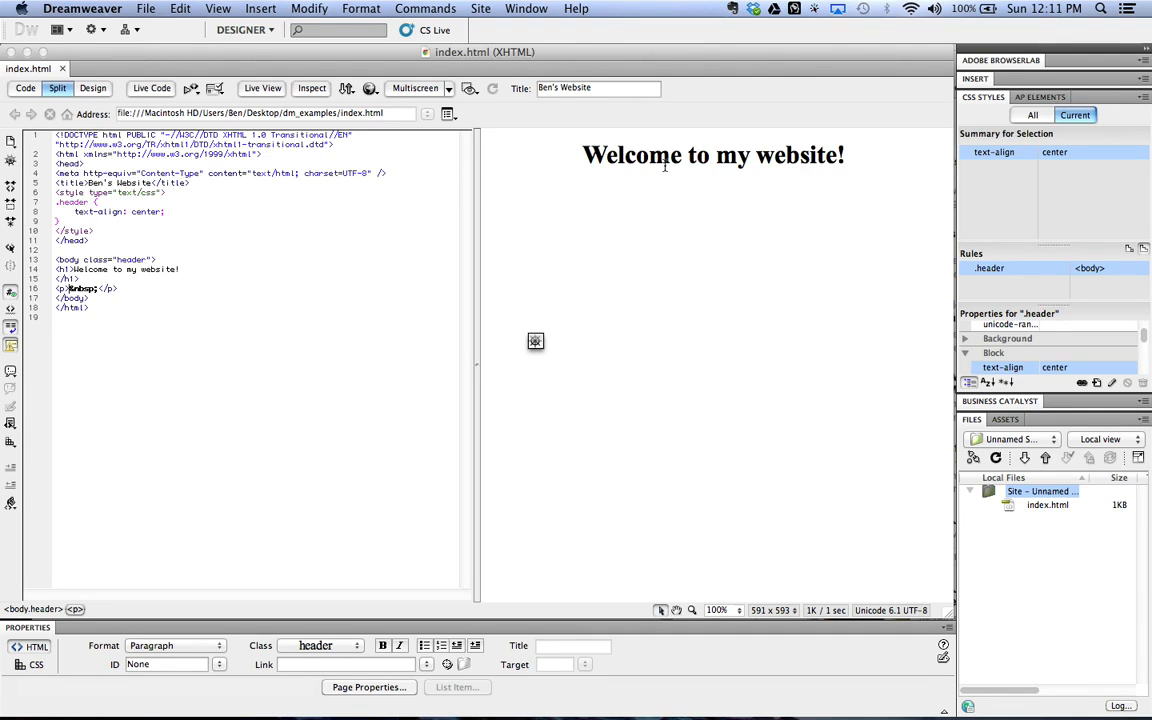
Step: Place the insertion point on the empty line below the 'Welcome to my website!' heading
{"action": "left_click", "coordinate": [716, 192]}
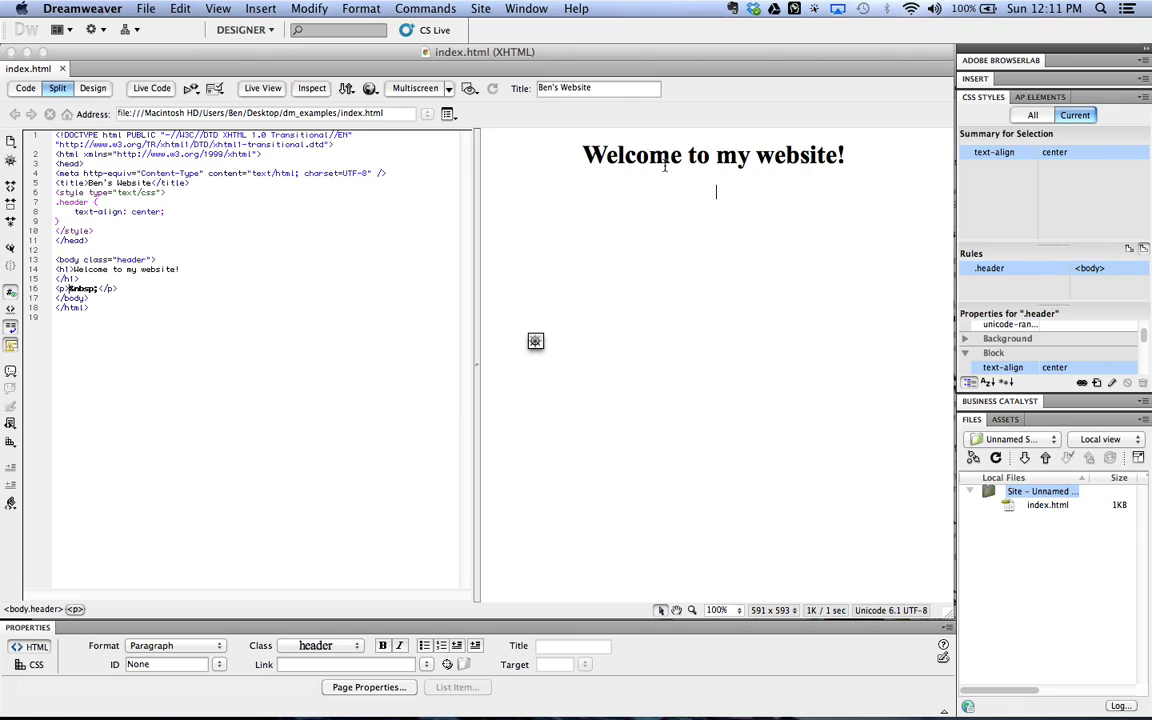
{"action": "mouse_move", "coordinate": [636, 124]}
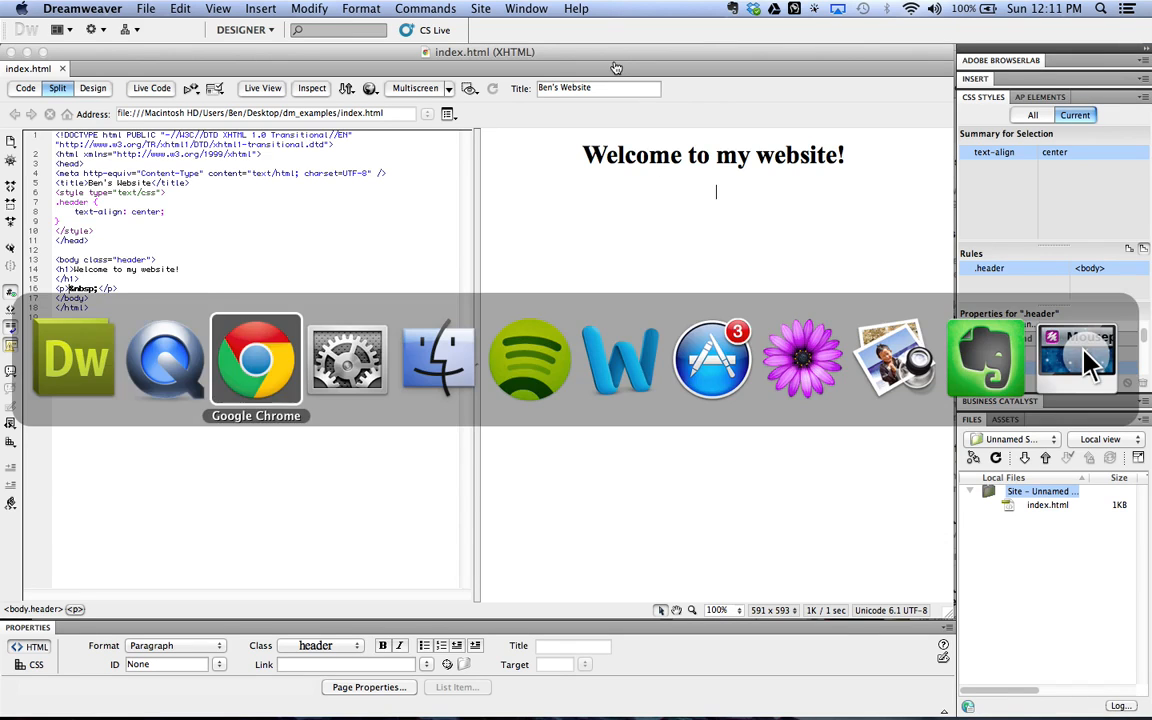
Step: Bring up the Share > Embed code panel for the Steve Jobs 2005 YouTube video
{"action": "left_click", "coordinate": [256, 360]}
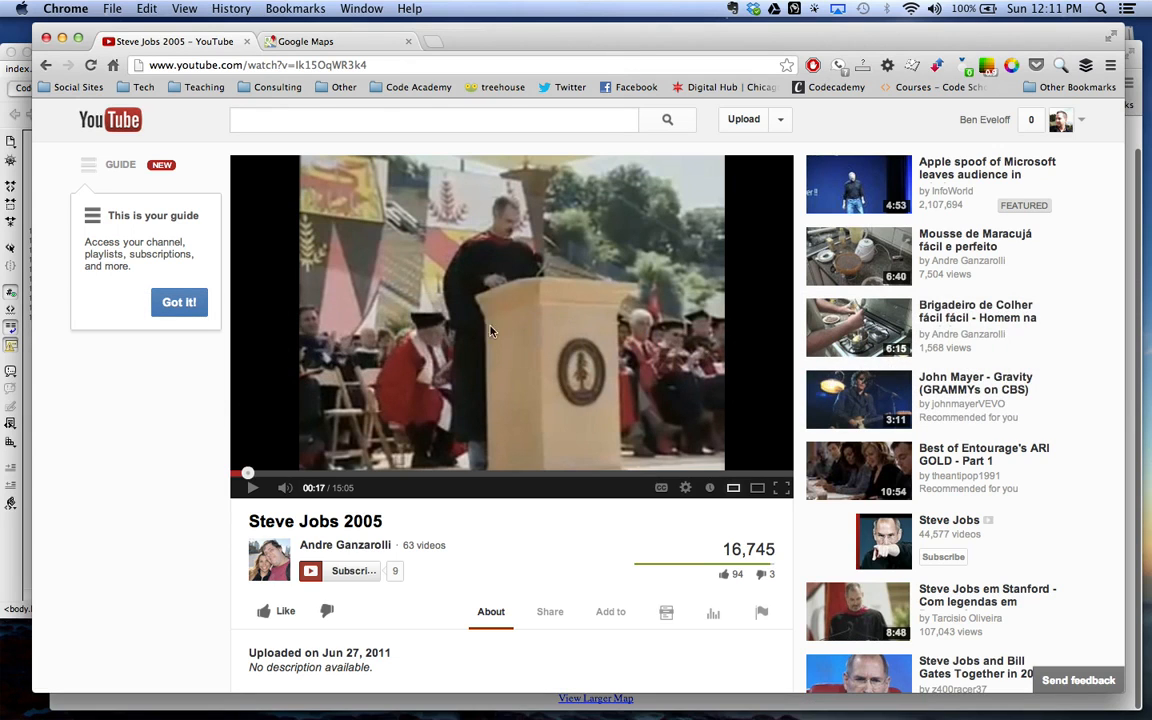
{"action": "scroll", "scroll_direction": "down", "scroll_amount": 3}
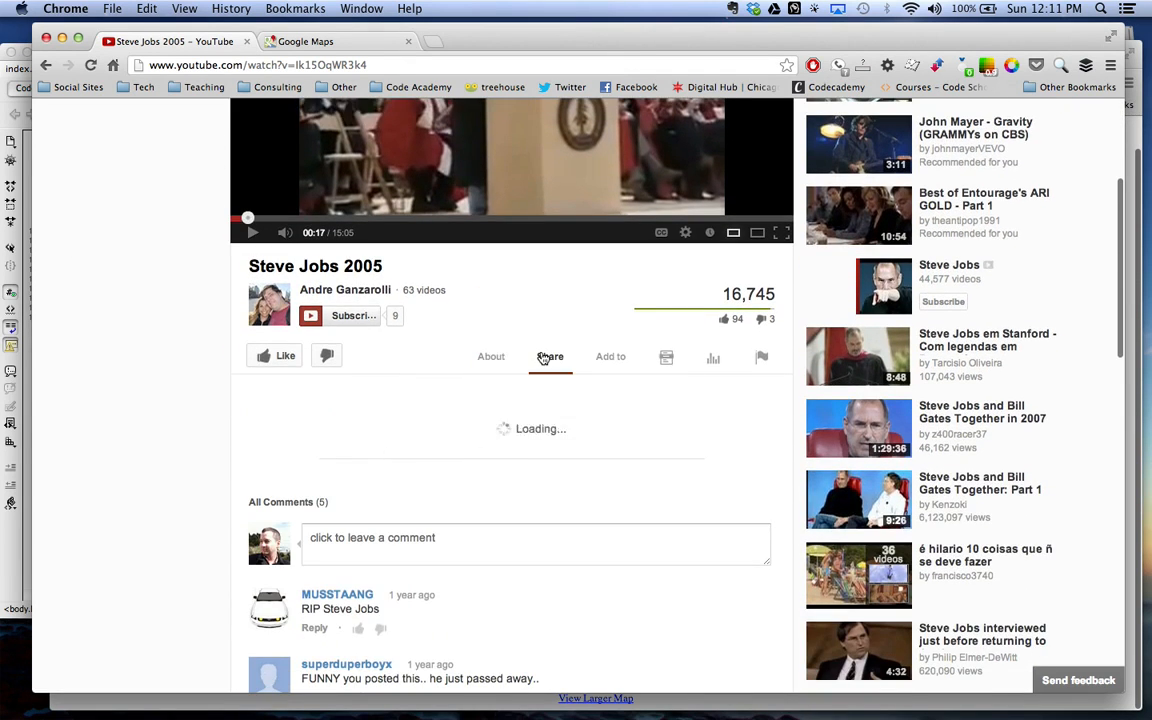
{"action": "left_click", "coordinate": [548, 356]}
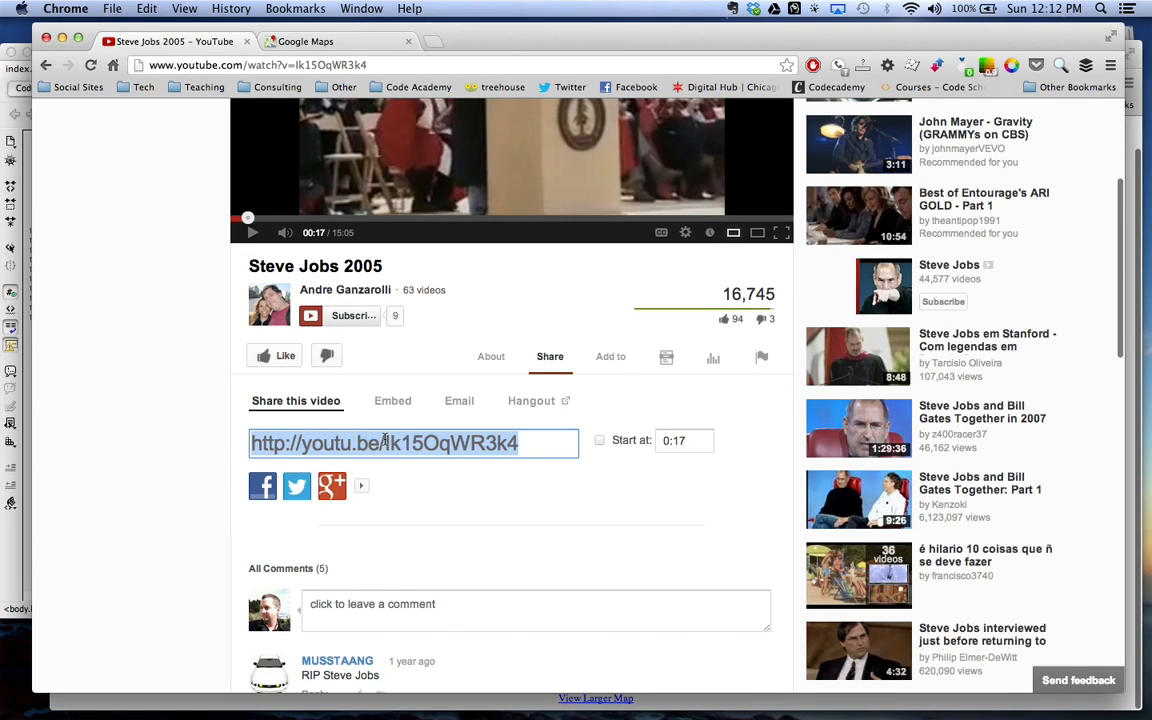
{"action": "left_click", "coordinate": [392, 400]}
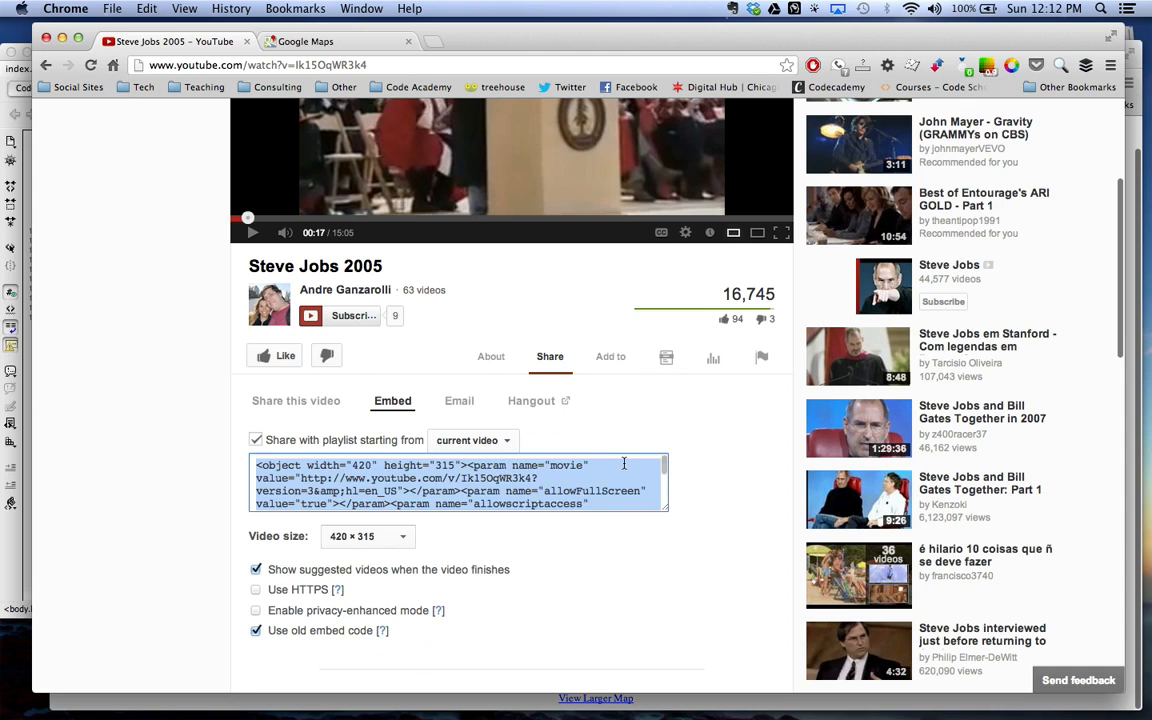
{"action": "scroll", "scroll_direction": "down", "scroll_amount": 3}
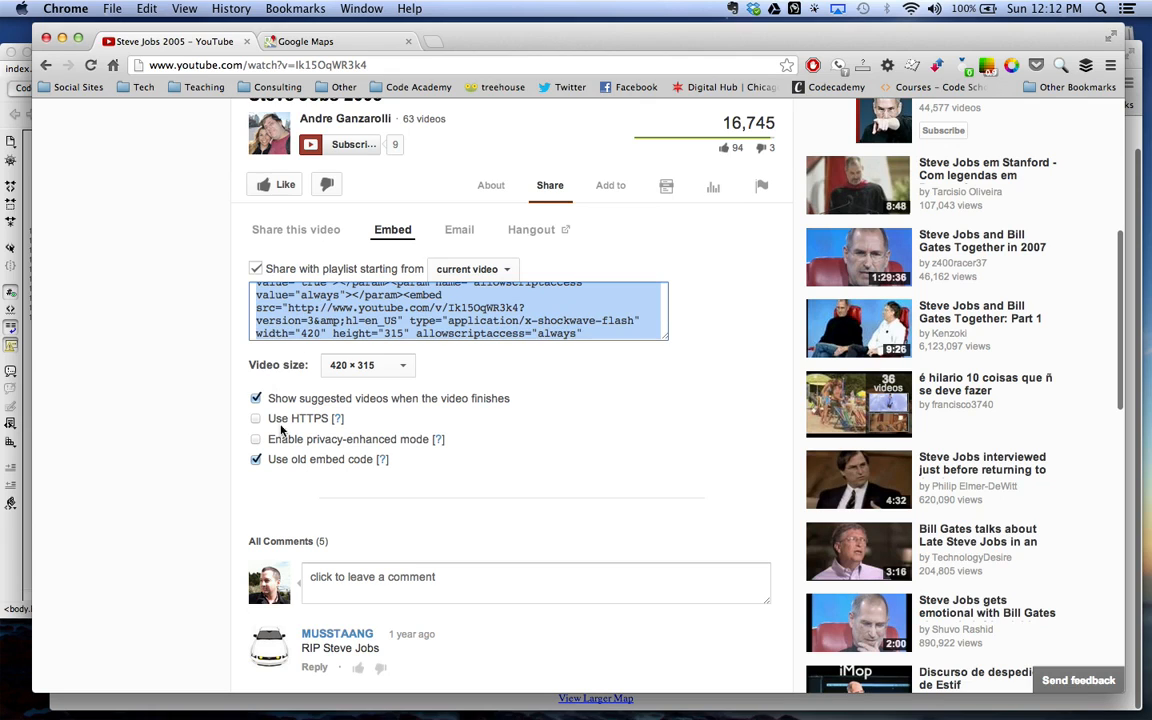
Step: Keep the old-style embed at 420 × 315 and copy the generated code
{"action": "left_click", "coordinate": [368, 364]}
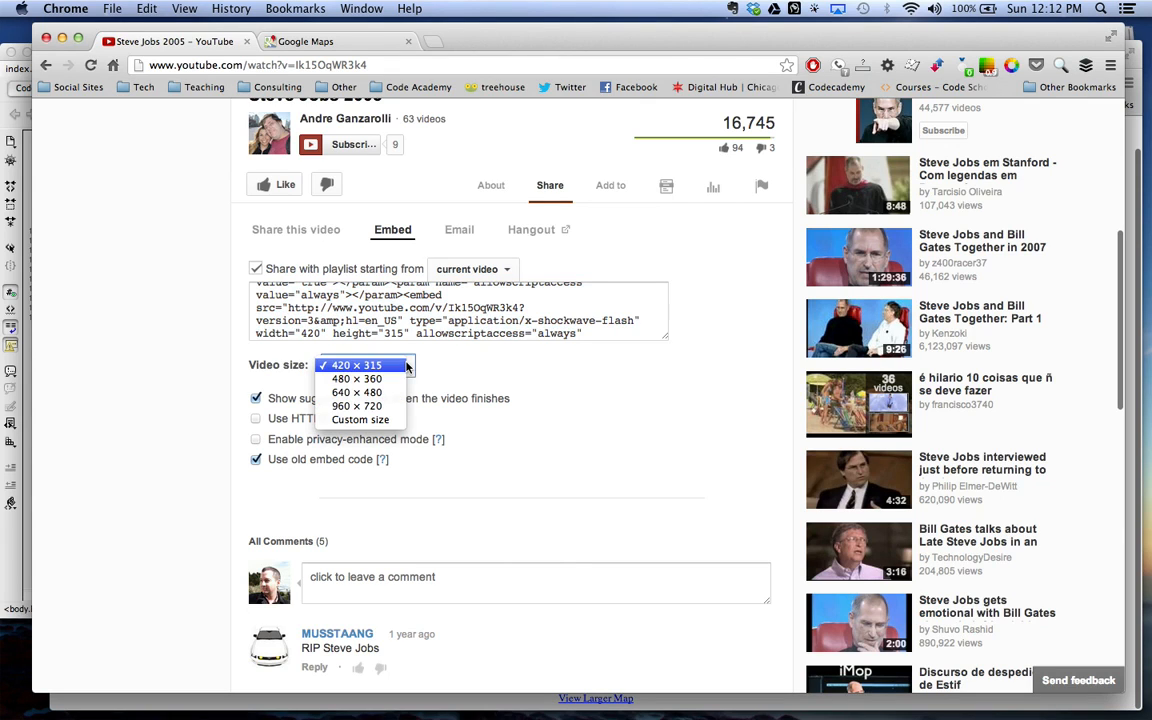
{"action": "mouse_move", "coordinate": [356, 378]}
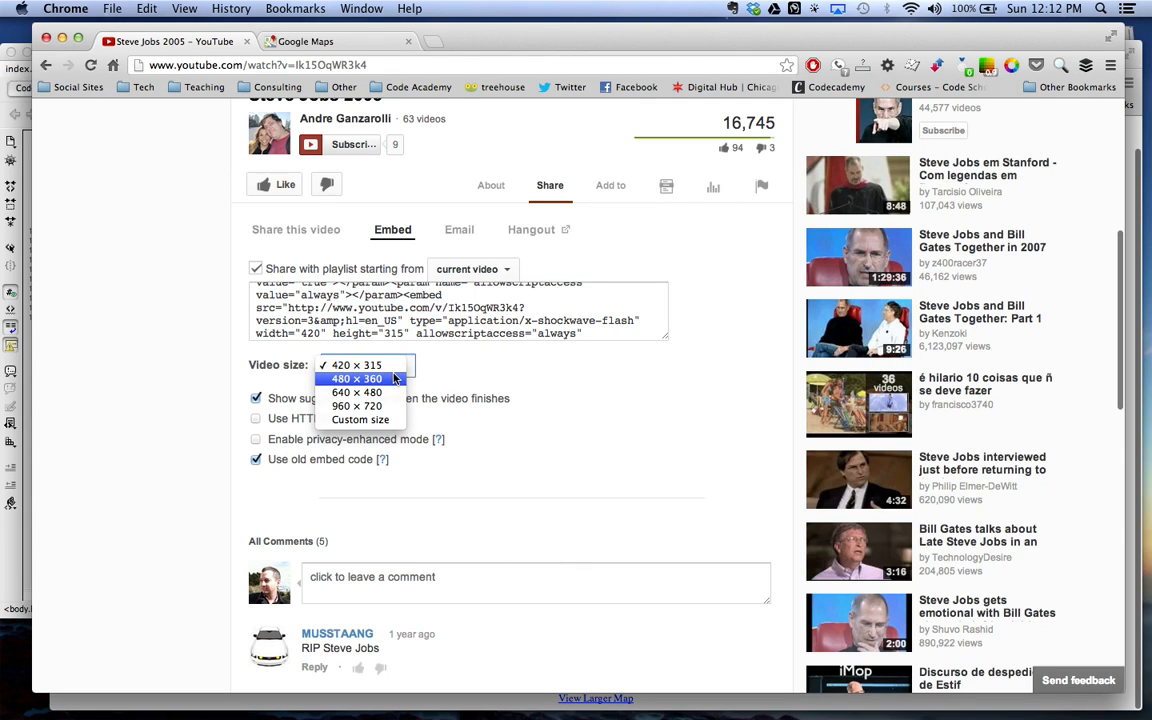
{"action": "left_click", "coordinate": [364, 364]}
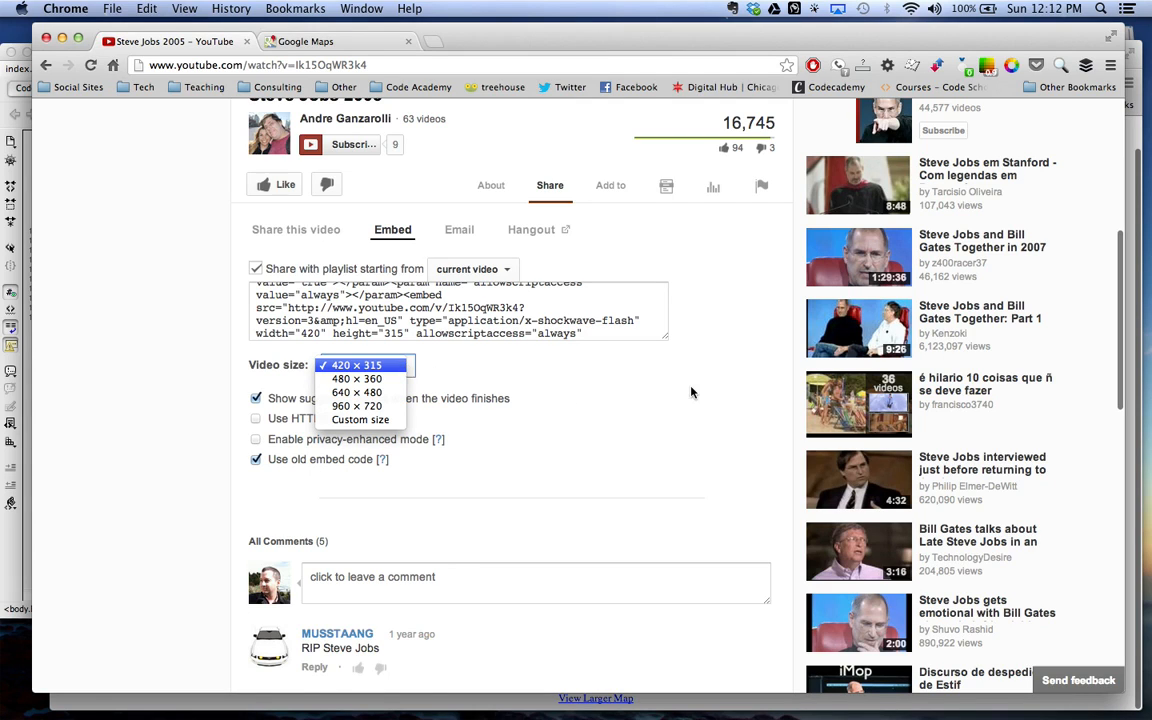
{"action": "left_click", "coordinate": [366, 364]}
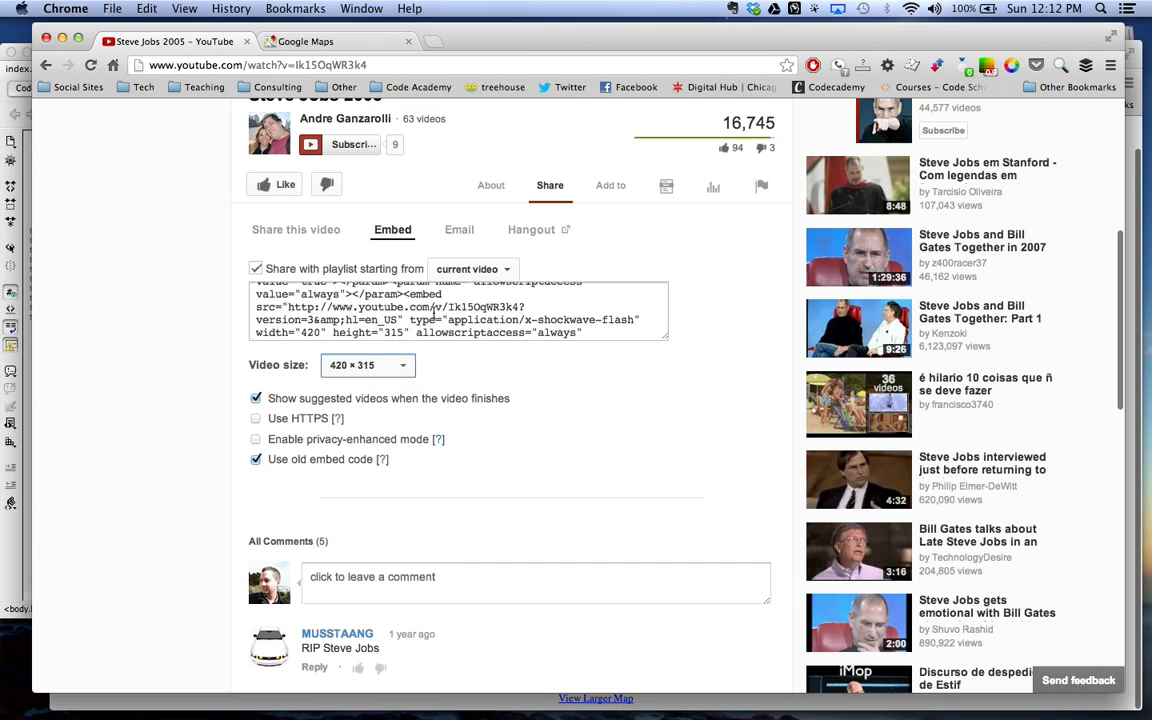
{"action": "scroll", "scroll_direction": "down", "scroll_amount": 3}
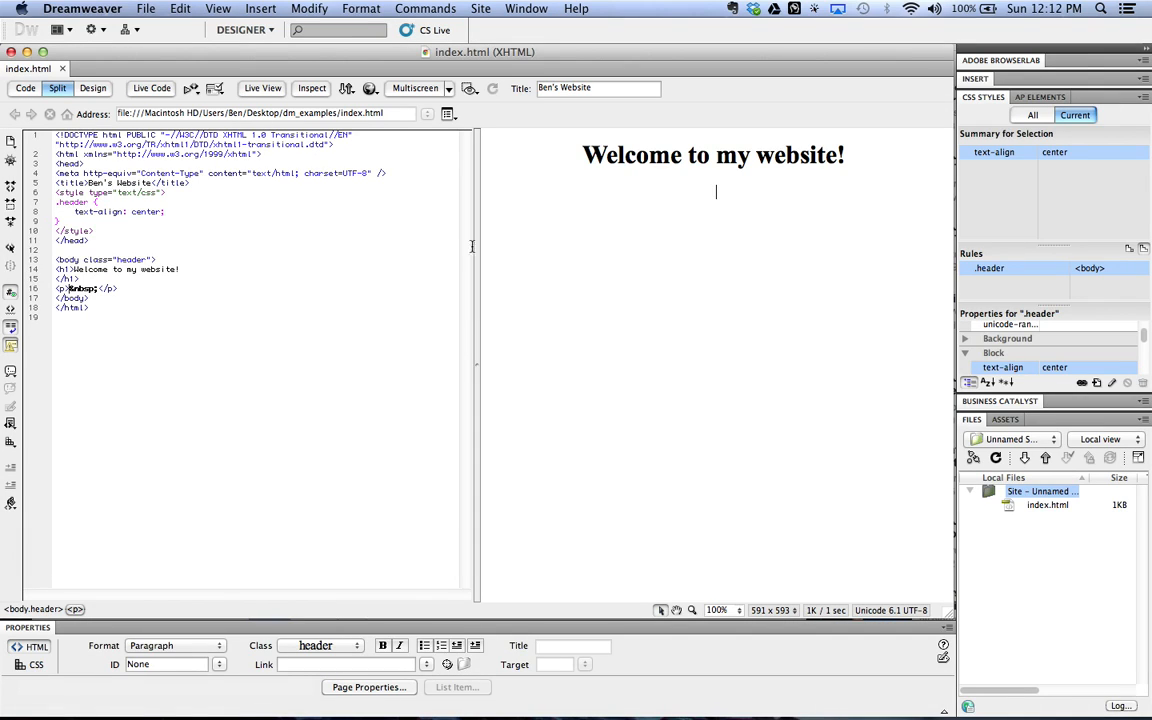
{"action": "mouse_move", "coordinate": [636, 196]}
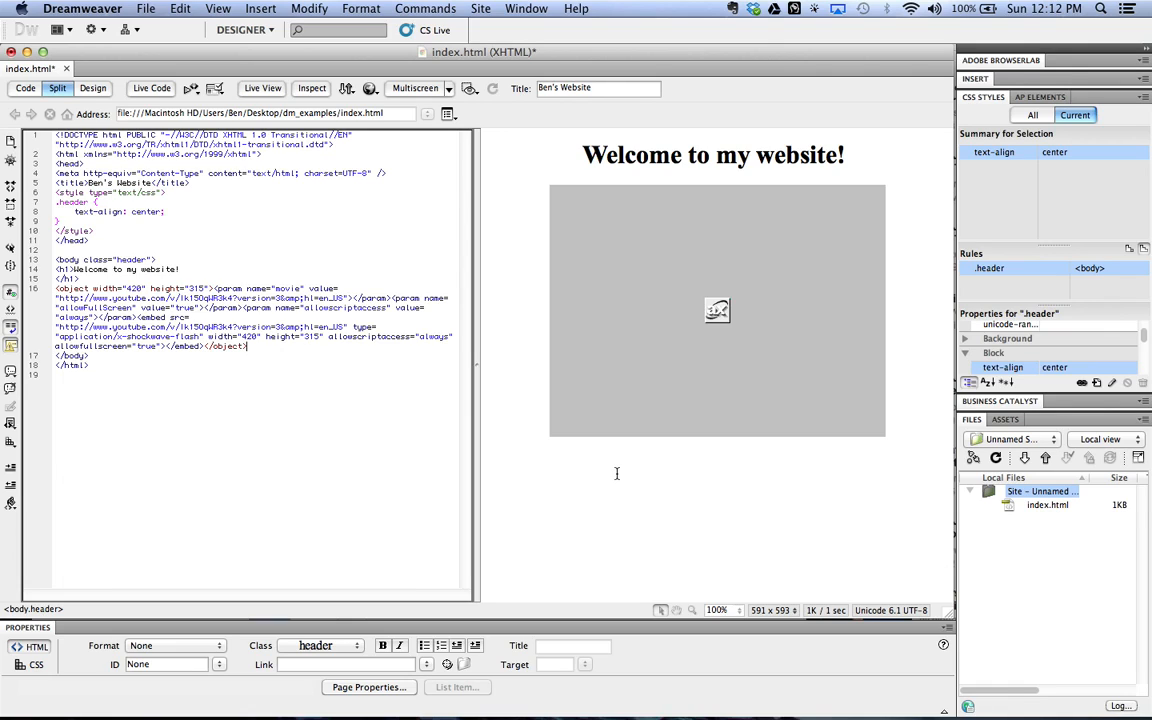
{"action": "mouse_move", "coordinate": [776, 304]}
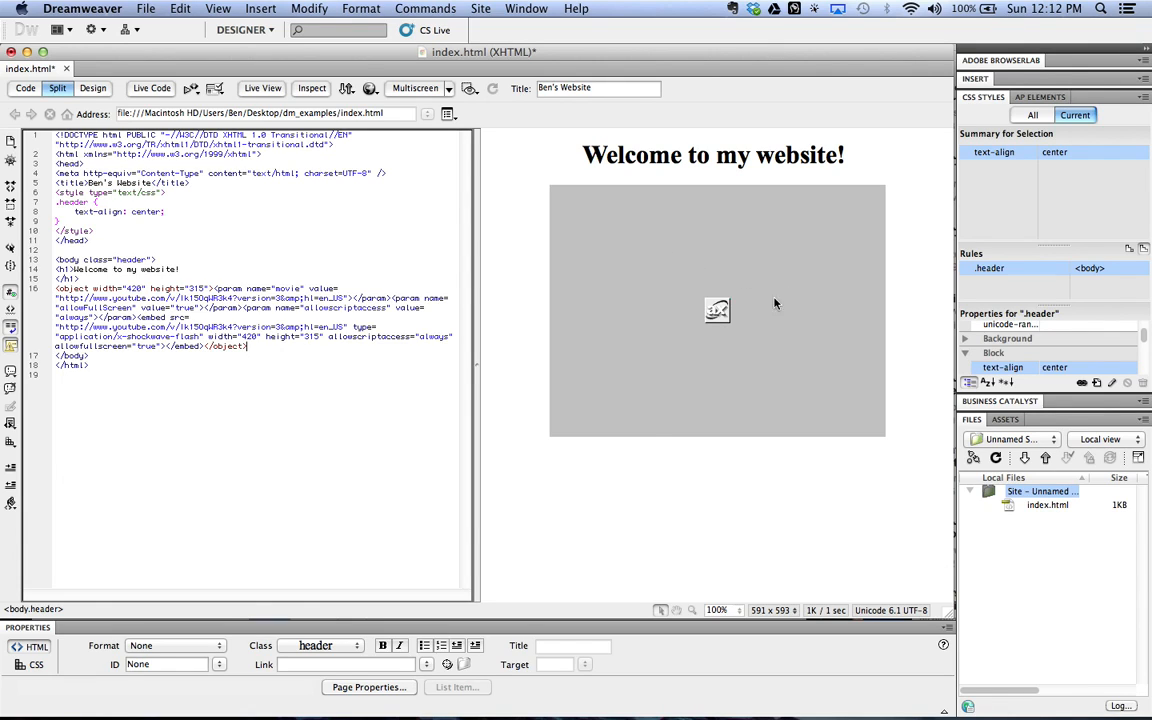
{"action": "mouse_move", "coordinate": [718, 332]}
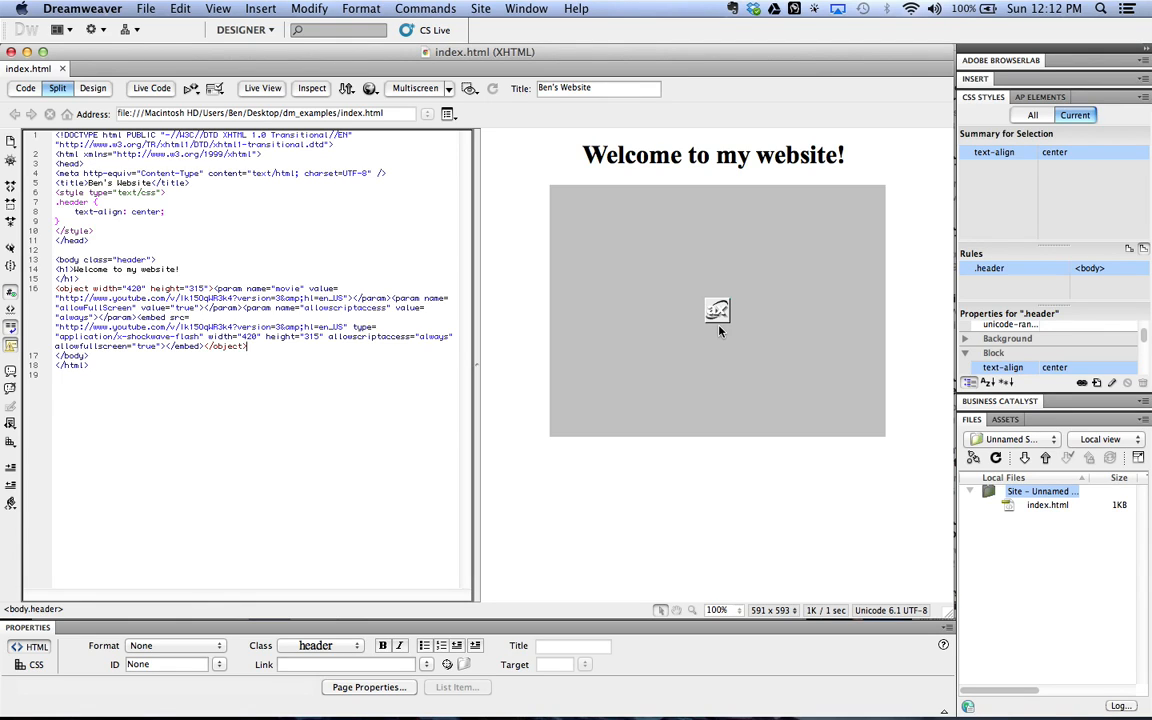
Step: Preview index.html in Google Chrome and play, then pause, the embedded Steve Jobs video
{"action": "left_click", "coordinate": [146, 8]}
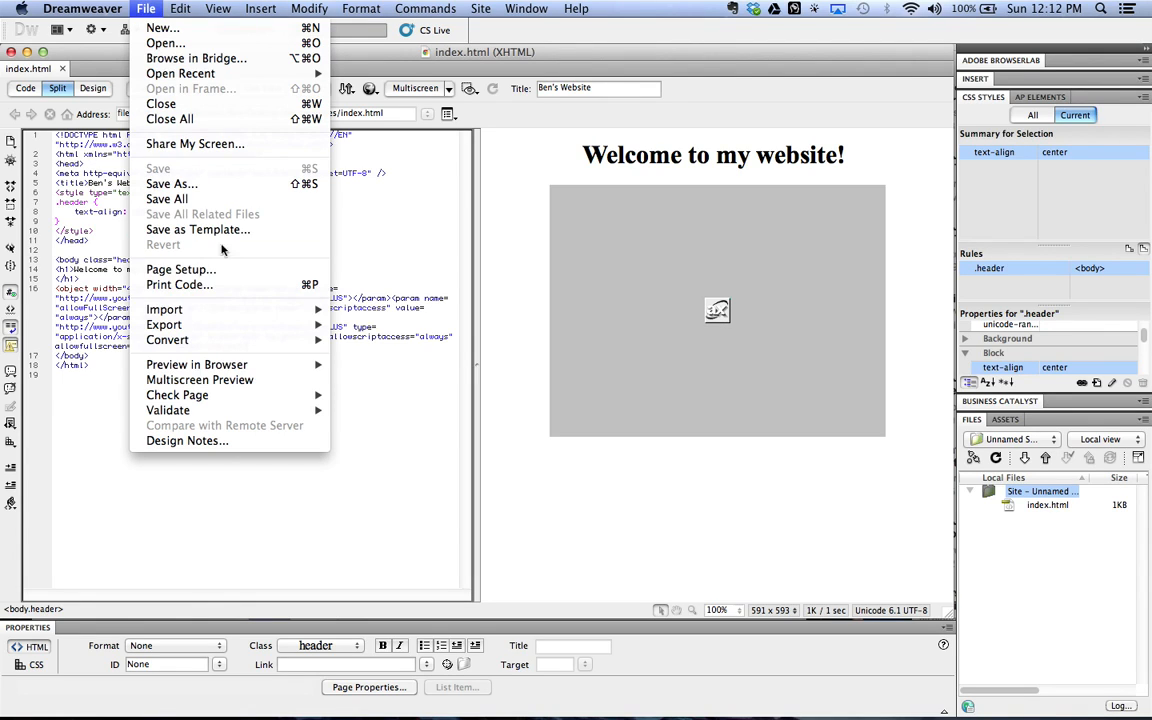
{"action": "mouse_move", "coordinate": [196, 364]}
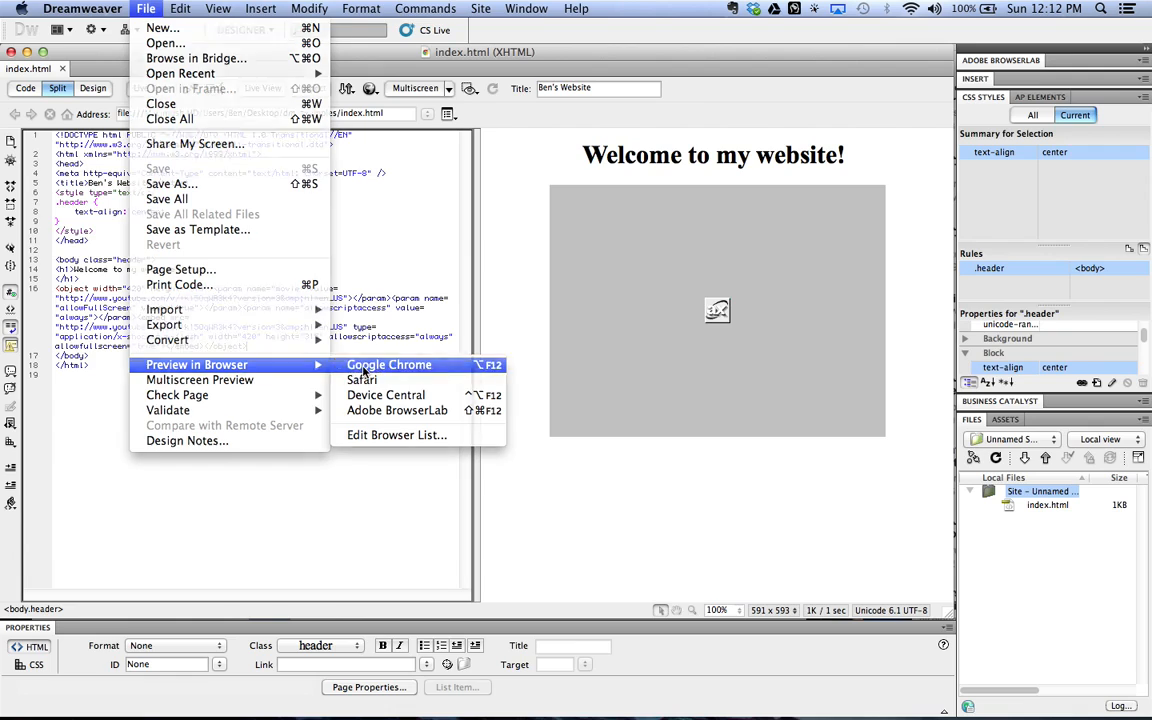
{"action": "left_click", "coordinate": [388, 364]}
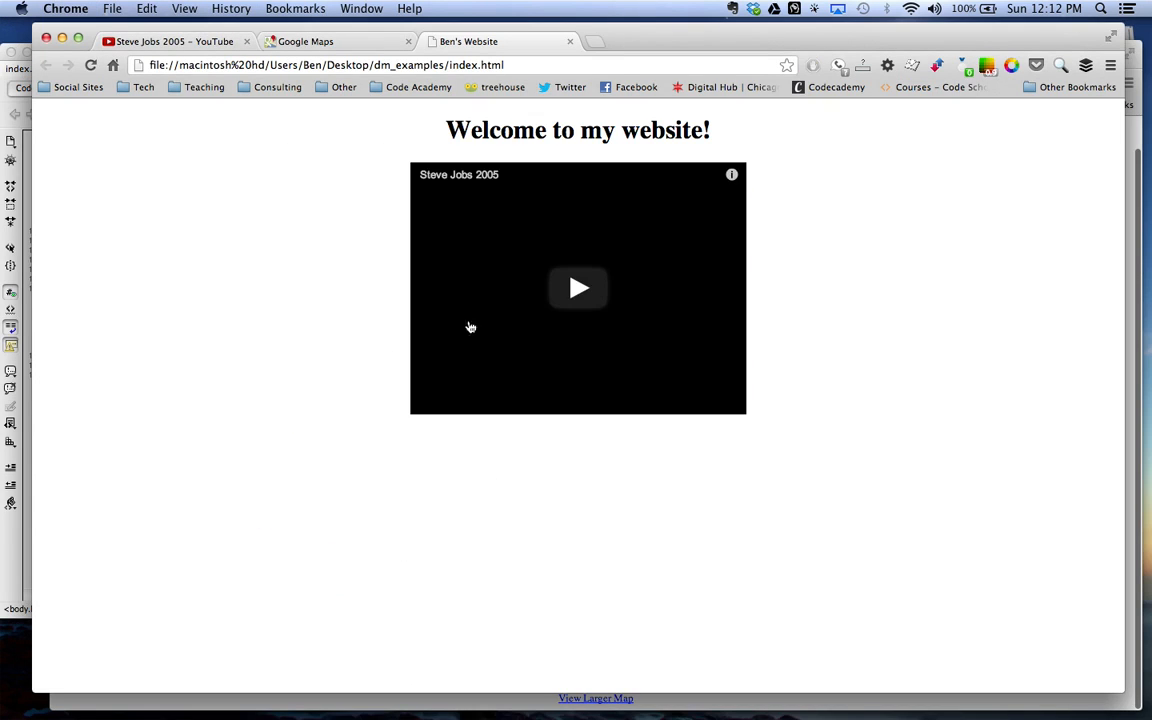
{"action": "left_click", "coordinate": [578, 288]}
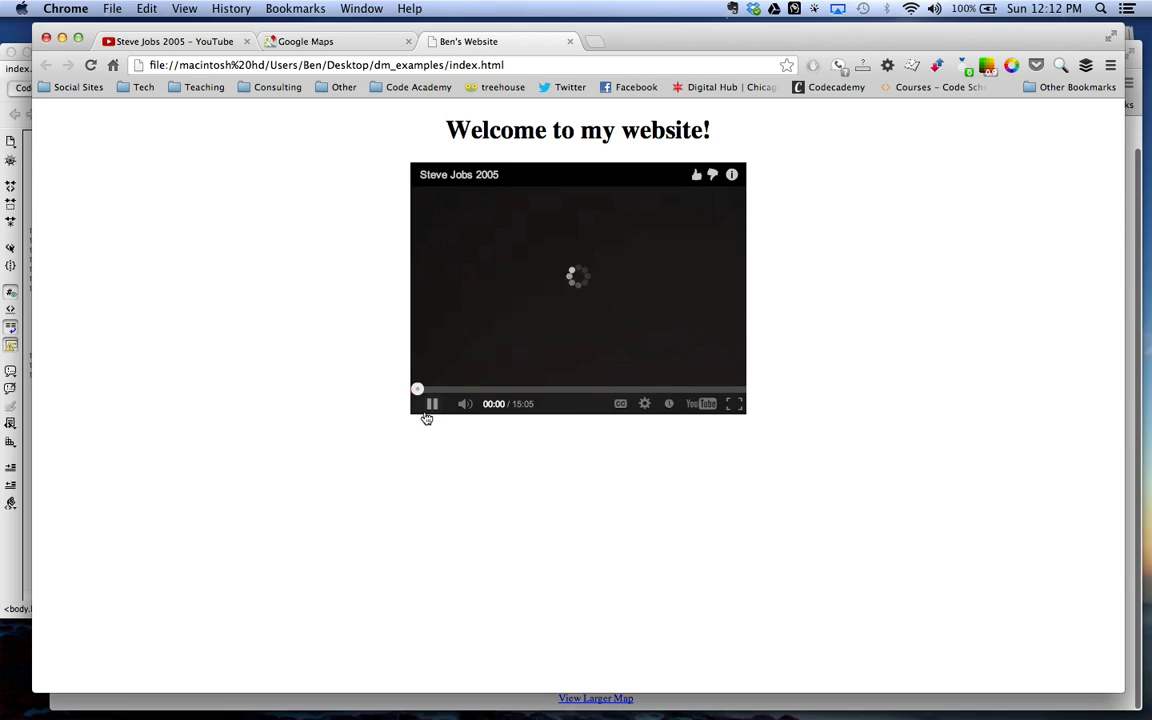
{"action": "left_click", "coordinate": [432, 404]}
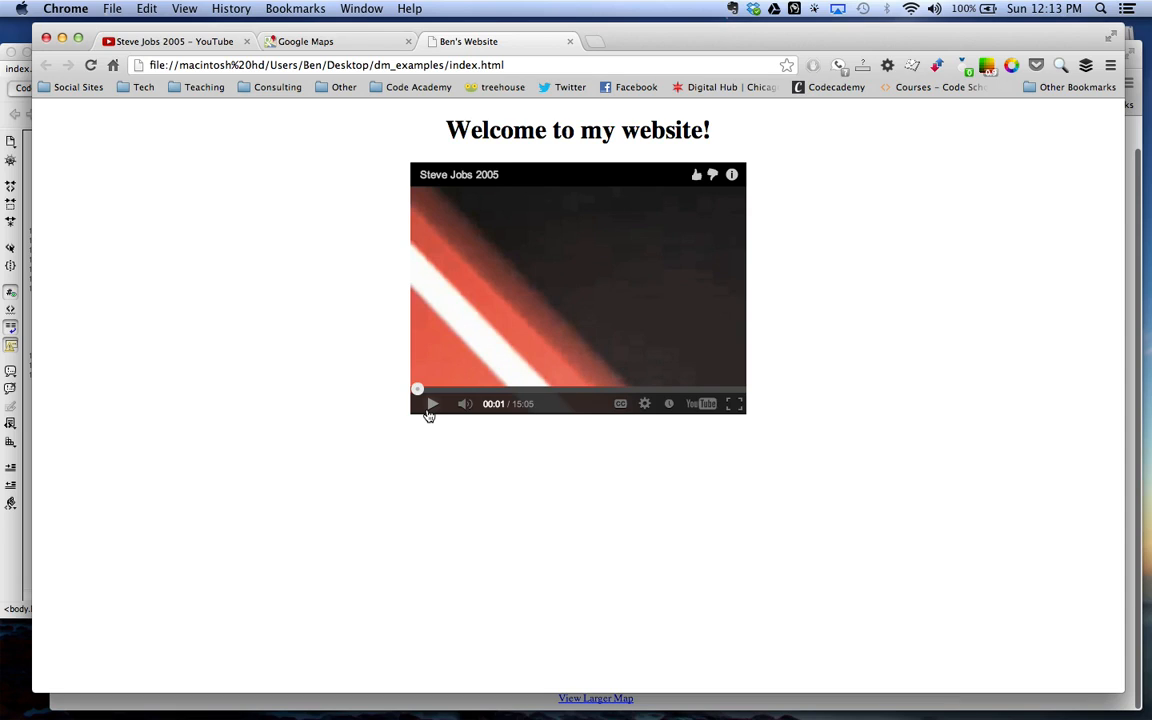
{"action": "mouse_move", "coordinate": [544, 212]}
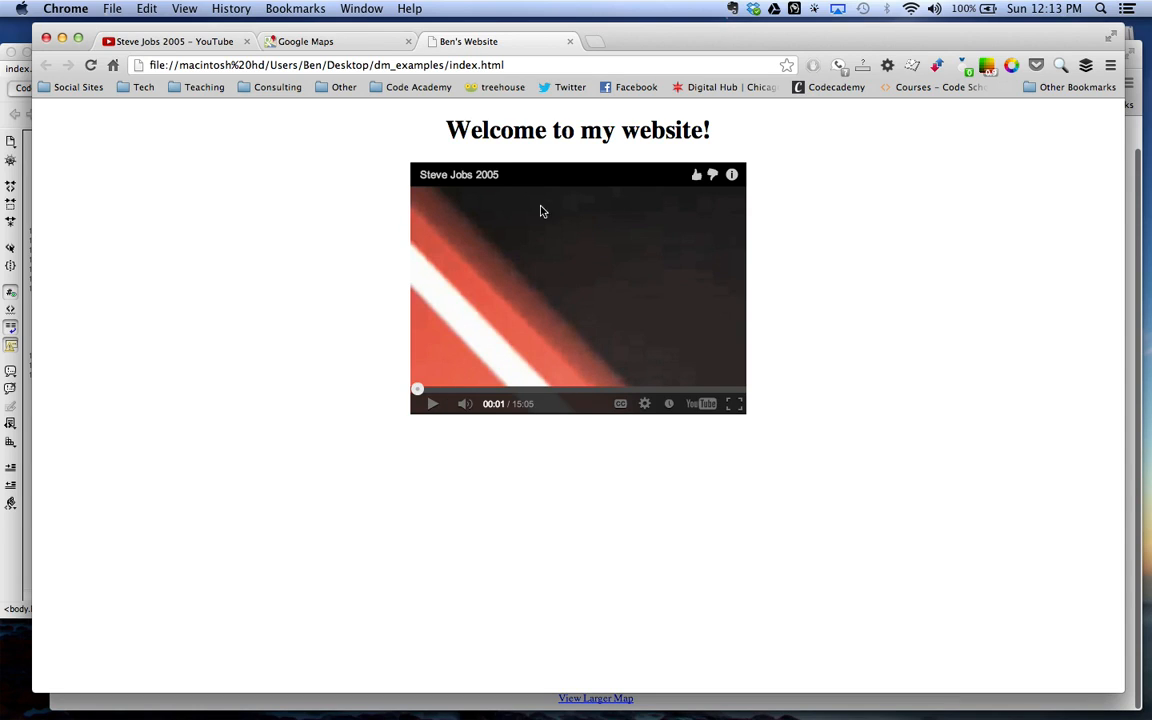
{"action": "mouse_move", "coordinate": [400, 108]}
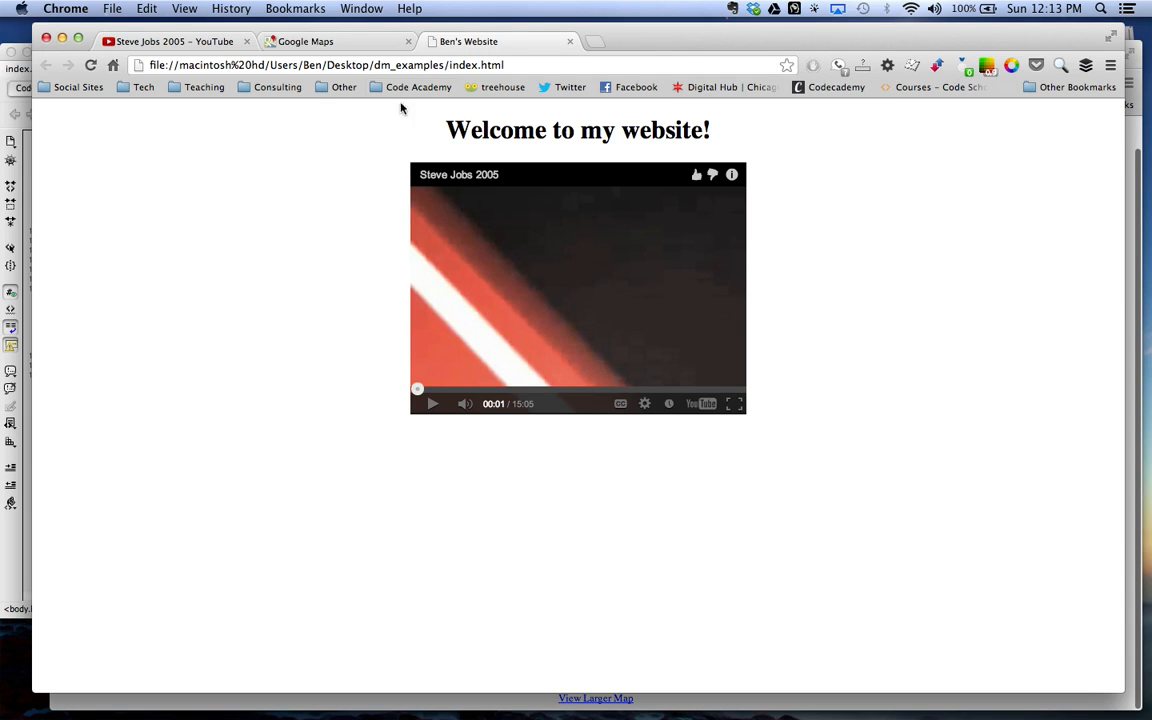
Step: Search Google Maps for 'lewis u' and load Lewis University, Romeoville, IL
{"action": "left_click", "coordinate": [304, 40]}
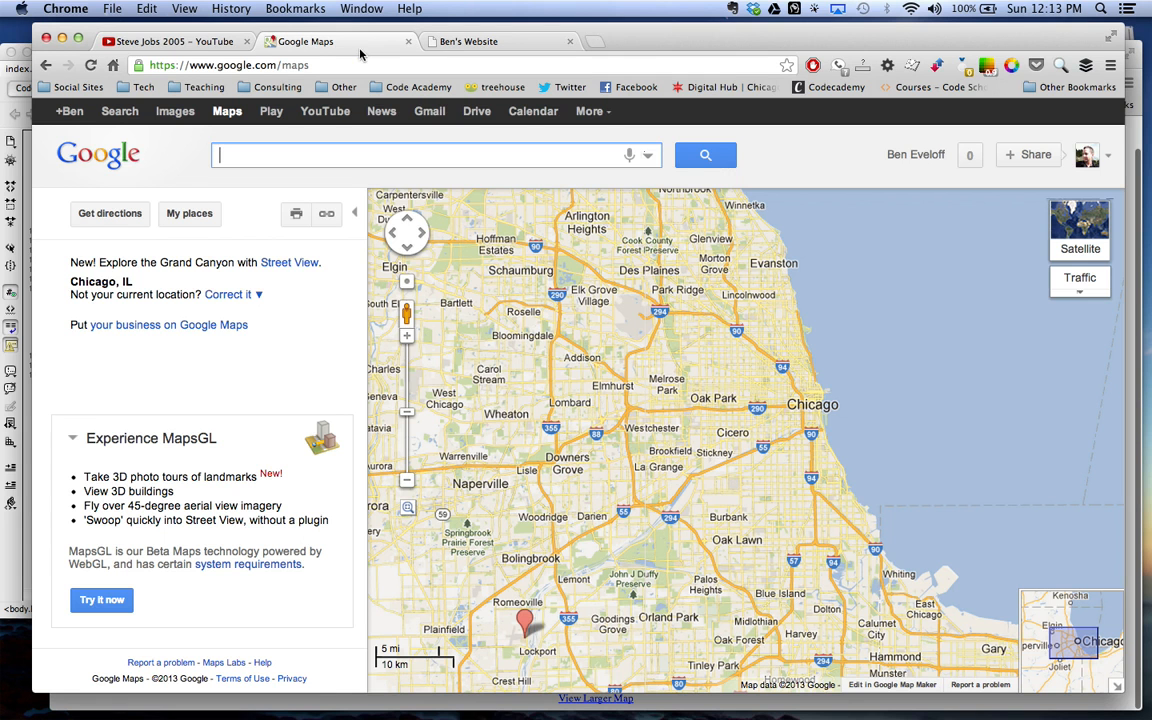
{"action": "mouse_move", "coordinate": [344, 154]}
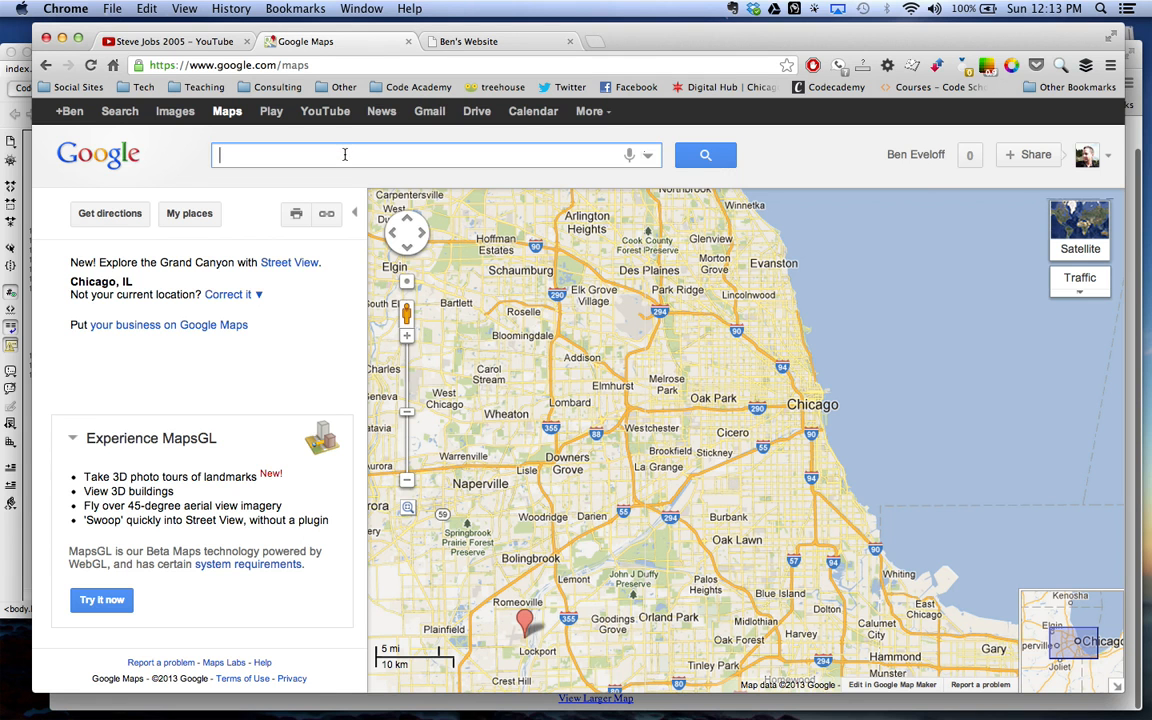
{"action": "type", "text": "lew"}
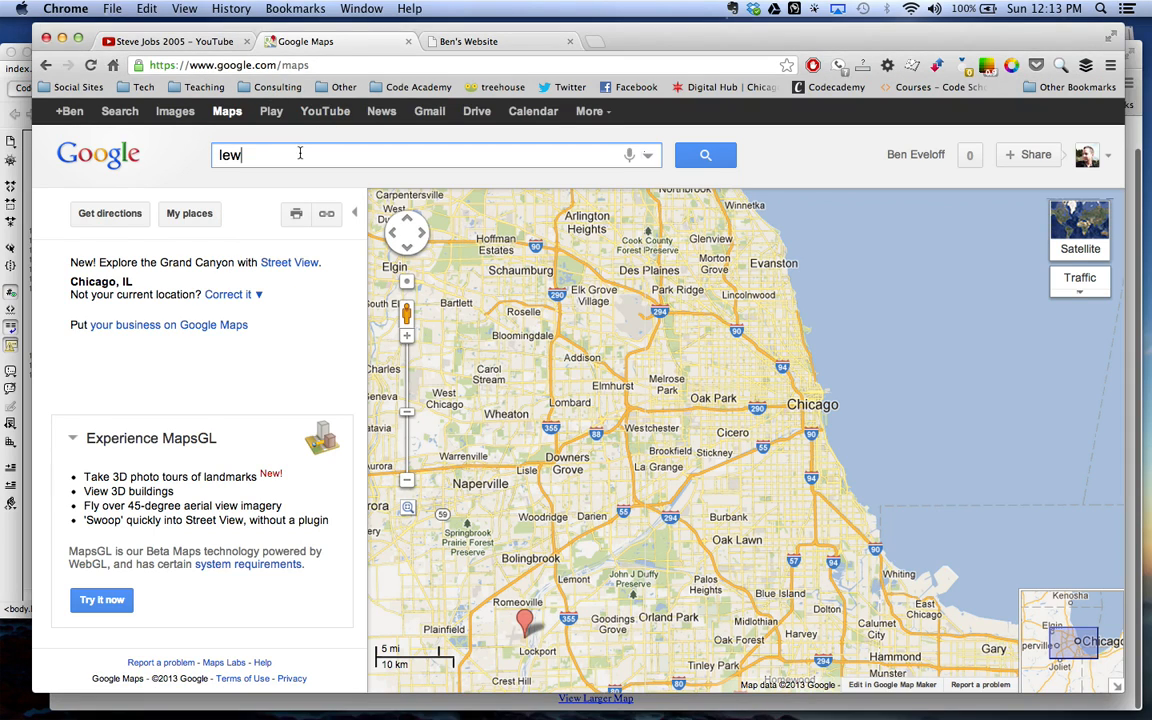
{"action": "type", "text": "is u"}
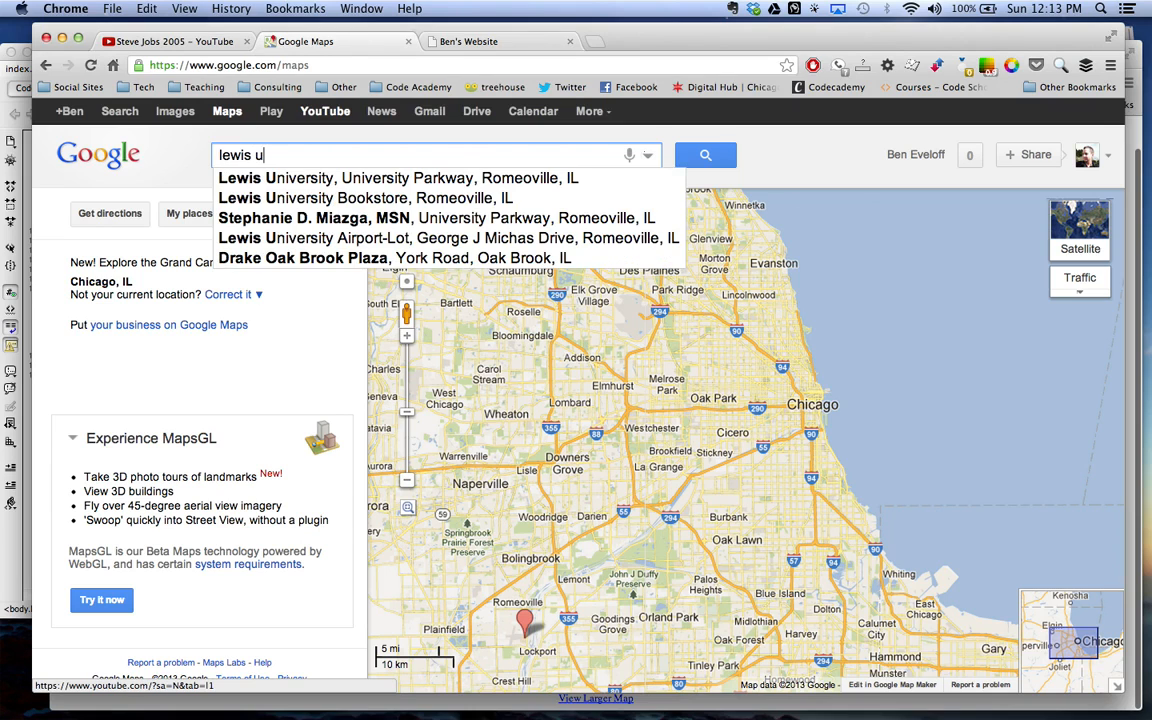
{"action": "left_click", "coordinate": [396, 178]}
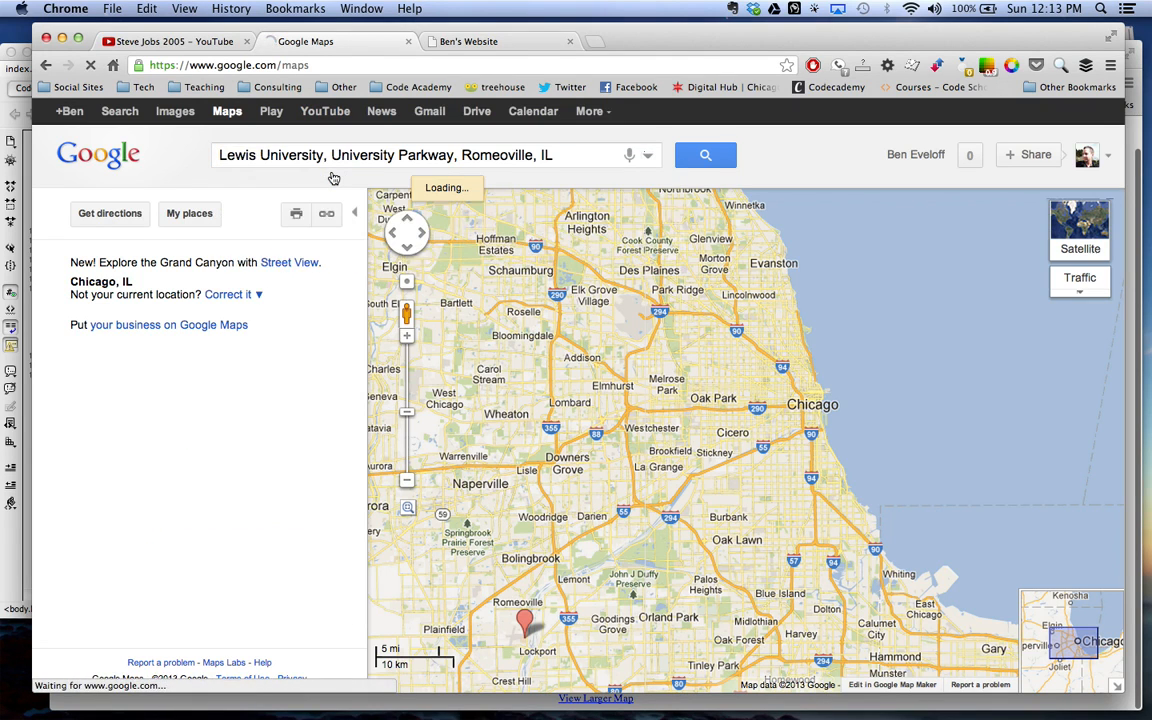
{"action": "left_click", "coordinate": [704, 156]}
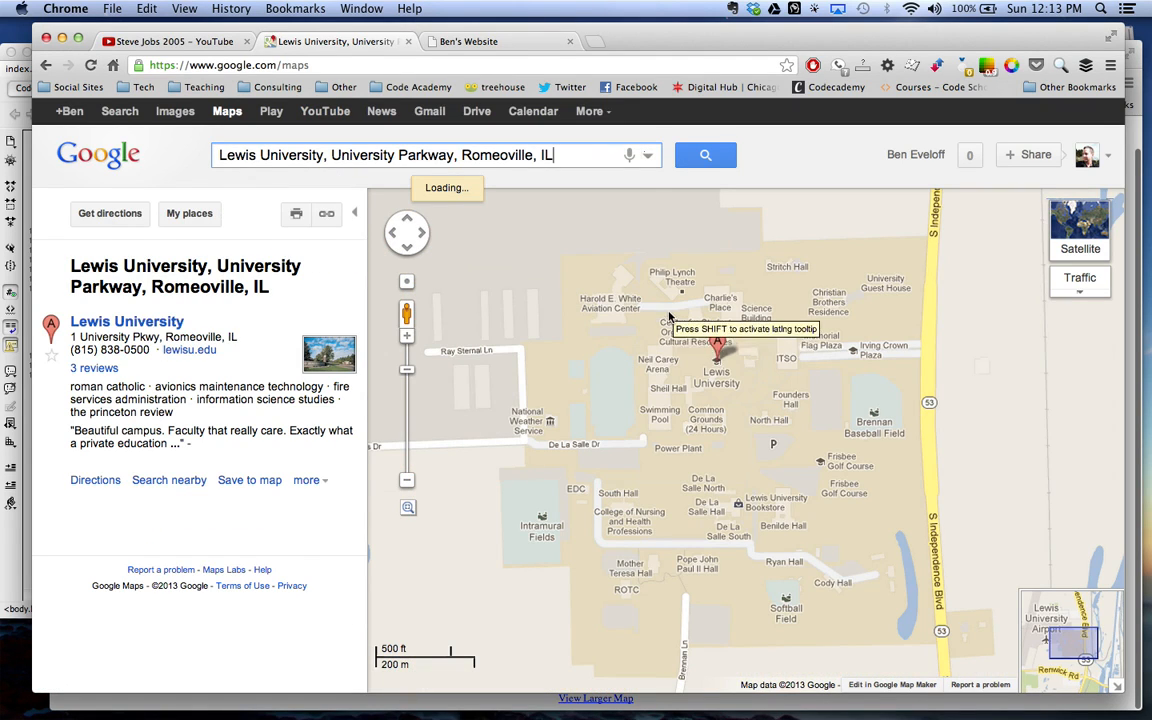
{"action": "mouse_move", "coordinate": [816, 444]}
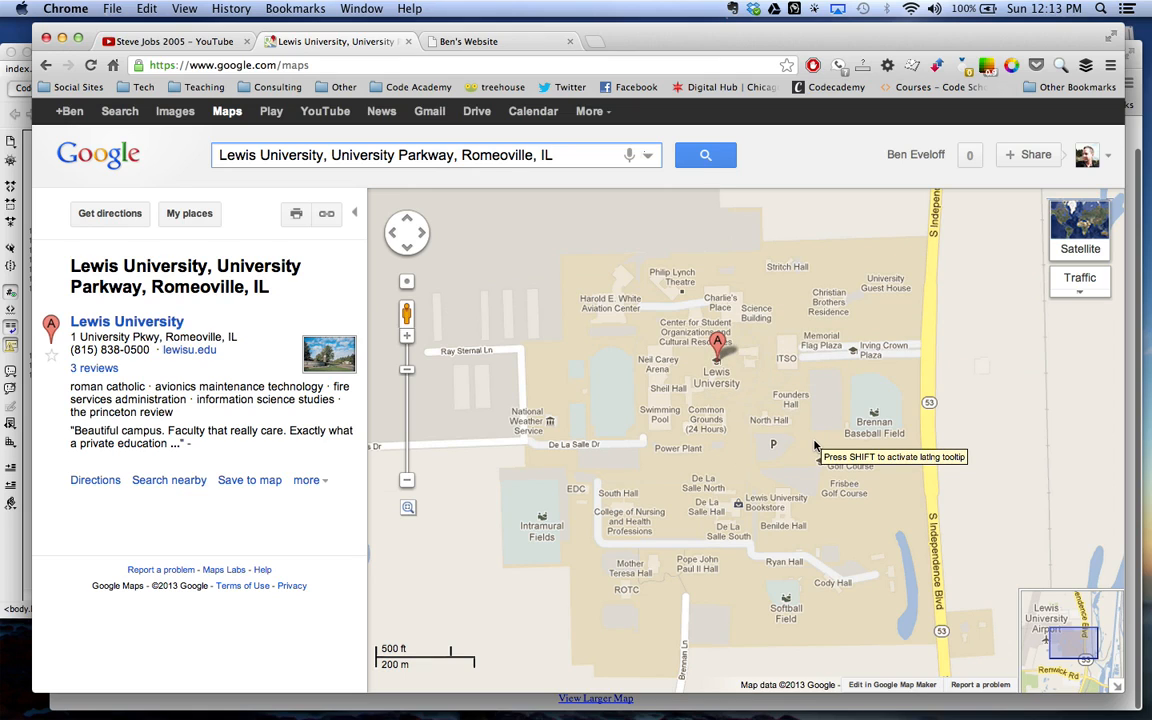
{"action": "mouse_move", "coordinate": [598, 320]}
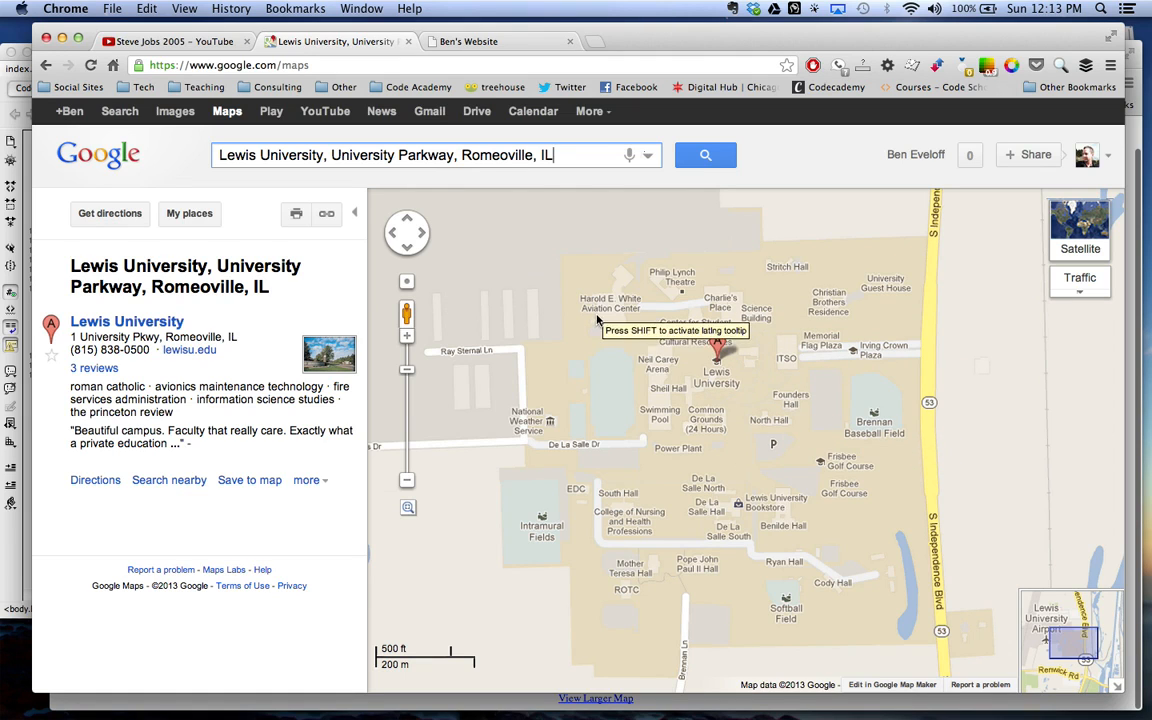
{"action": "mouse_move", "coordinate": [686, 324]}
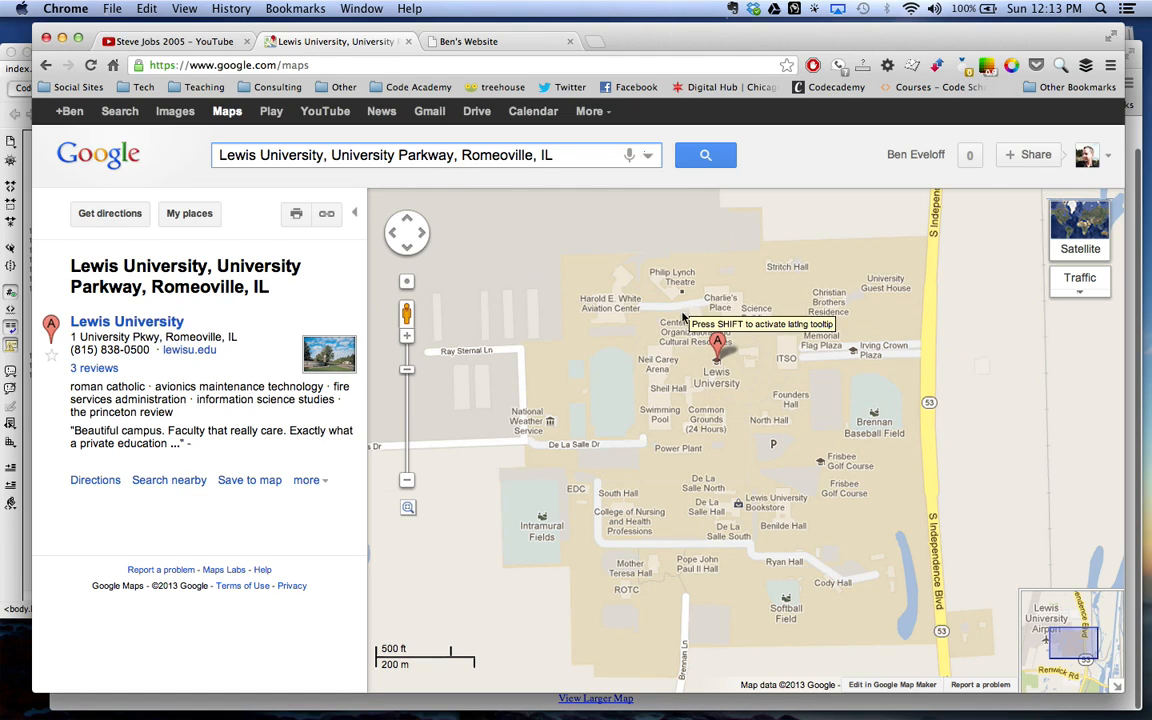
{"action": "mouse_move", "coordinate": [326, 214]}
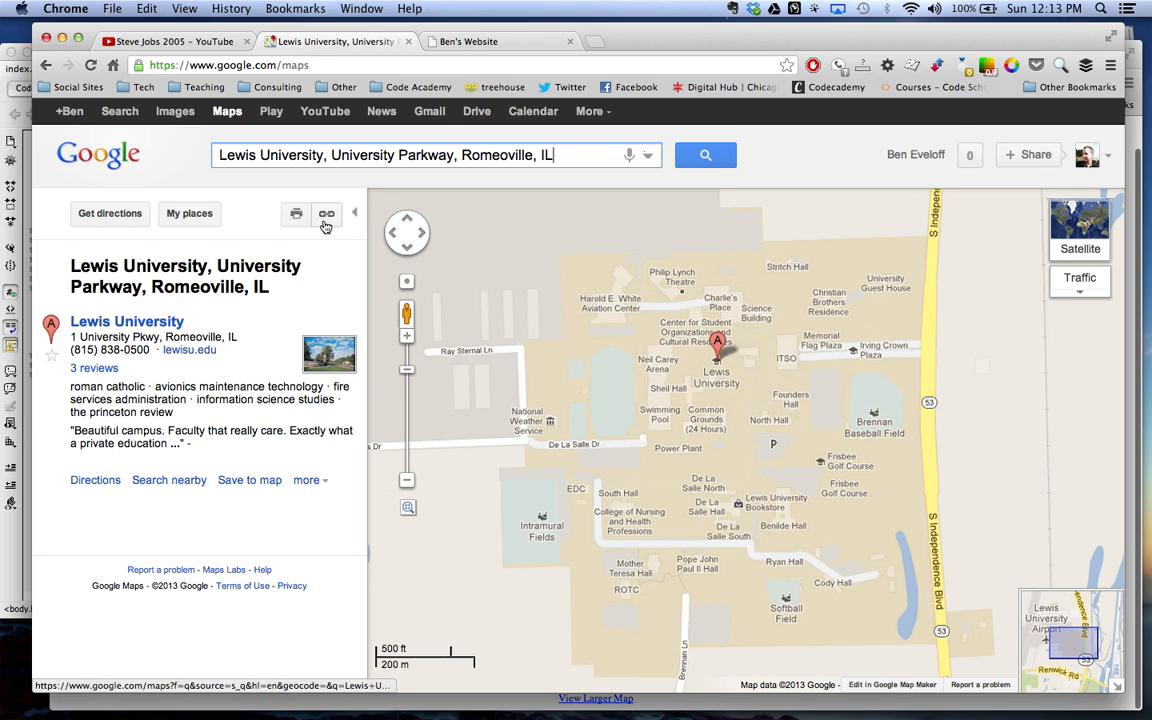
Step: Get the customize-and-preview embed HTML for a 425 × 350 Lewis University map and select it all
{"action": "left_click", "coordinate": [326, 214]}
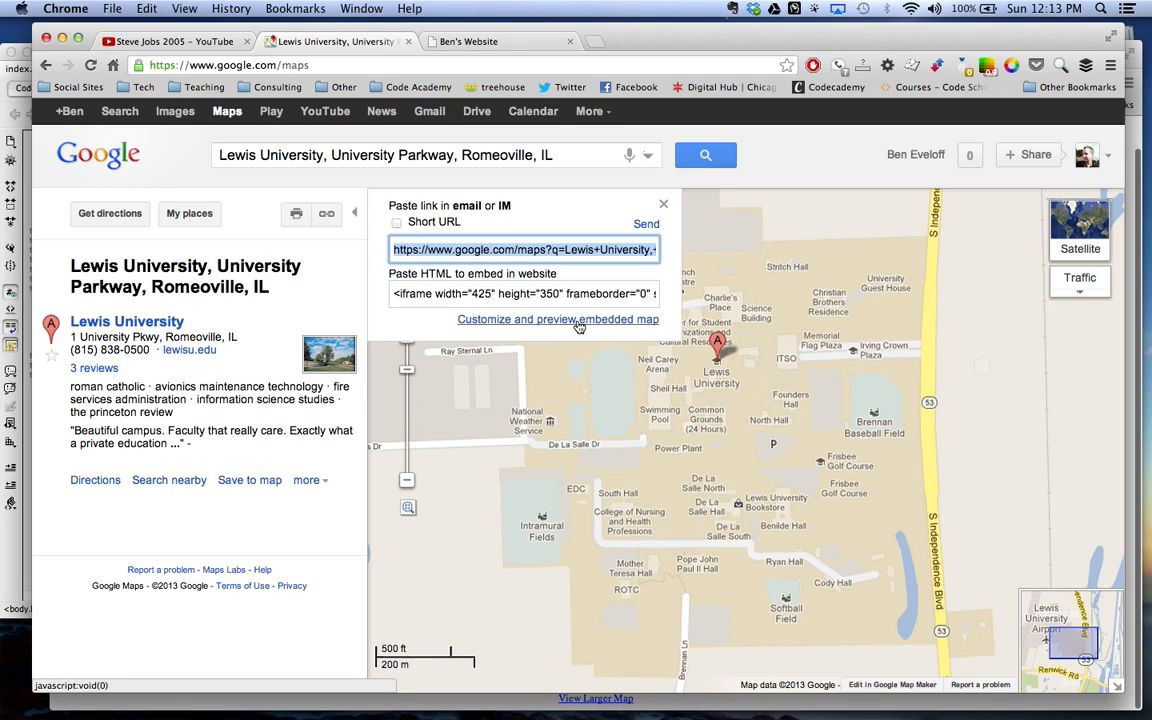
{"action": "left_click", "coordinate": [558, 320]}
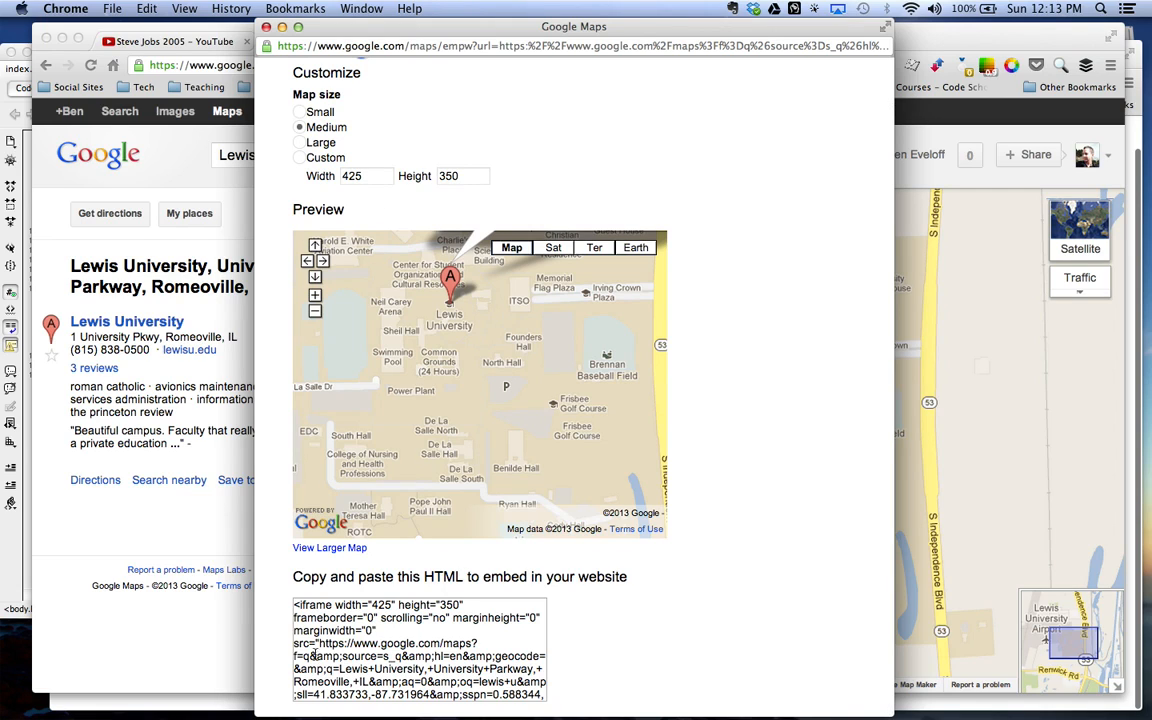
{"action": "triple_click", "coordinate": [418, 650]}
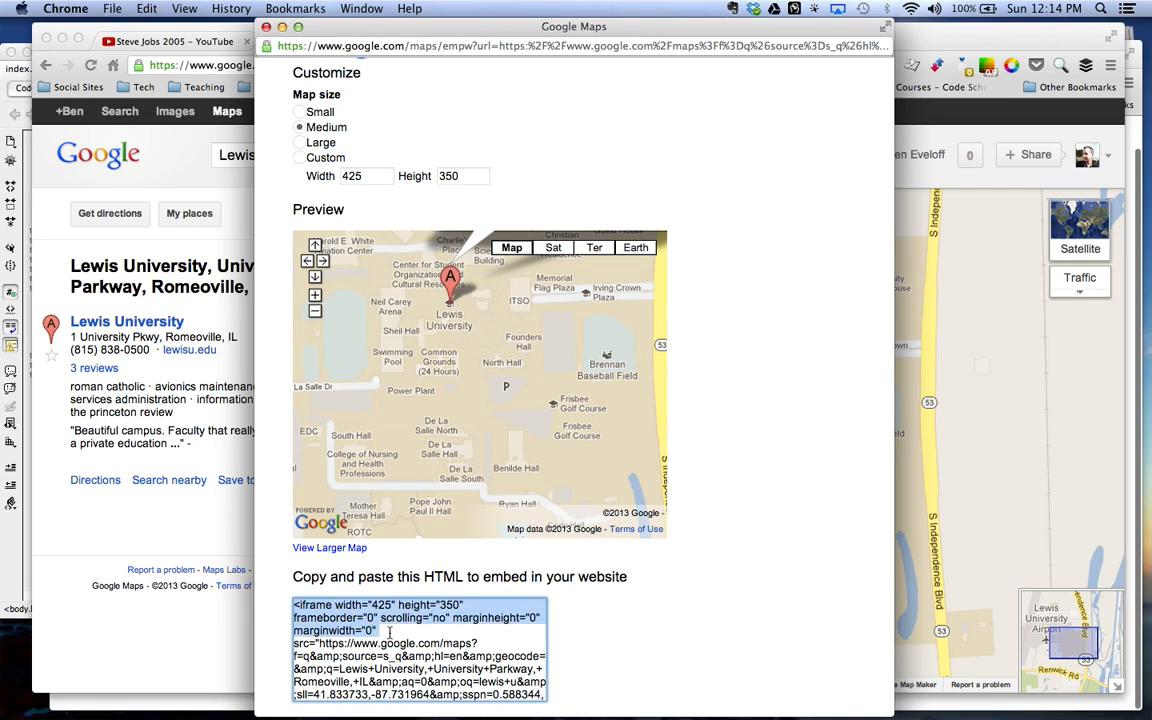
{"action": "scroll", "scroll_direction": "down", "scroll_amount": 3}
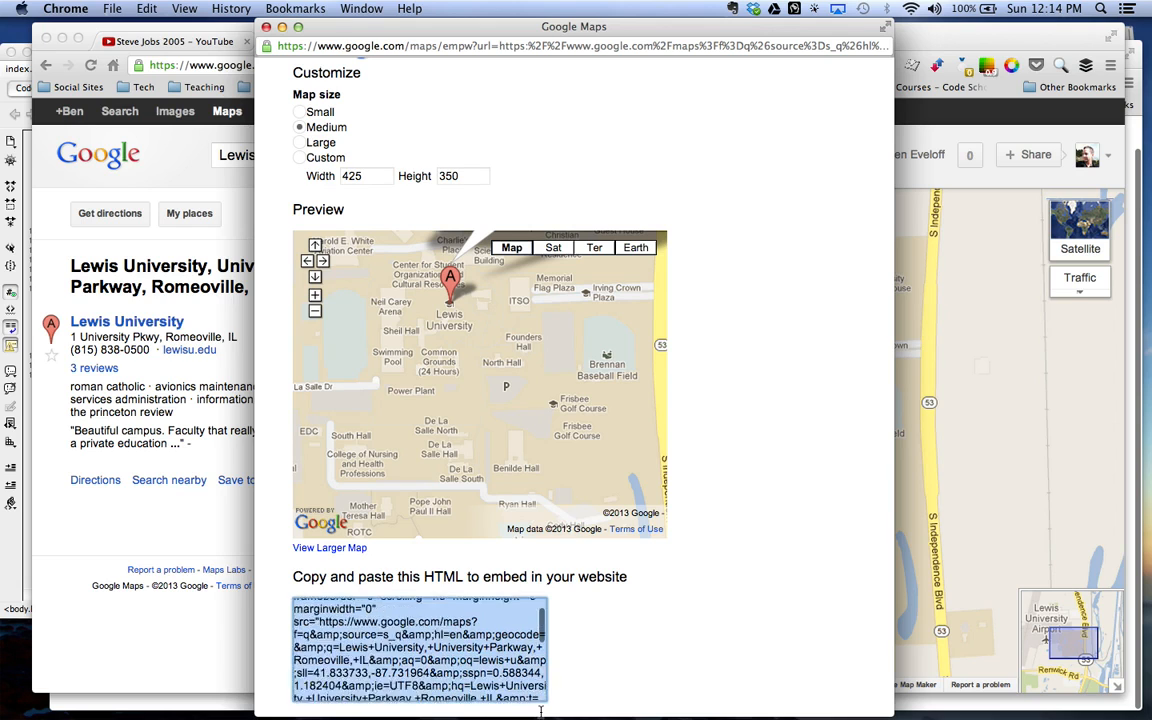
{"action": "scroll", "scroll_direction": "down", "scroll_amount": 3}
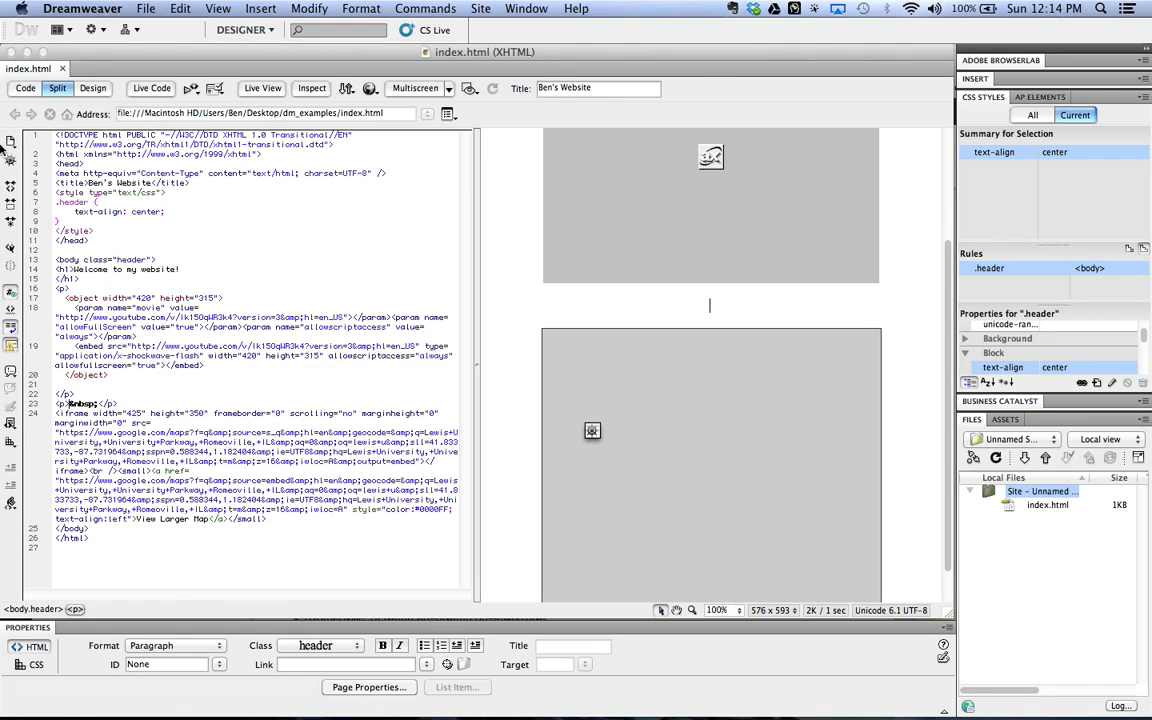
Step: Preview the page in Chrome and show Lewis University's info window on the embedded map below the video
{"action": "left_click", "coordinate": [146, 8]}
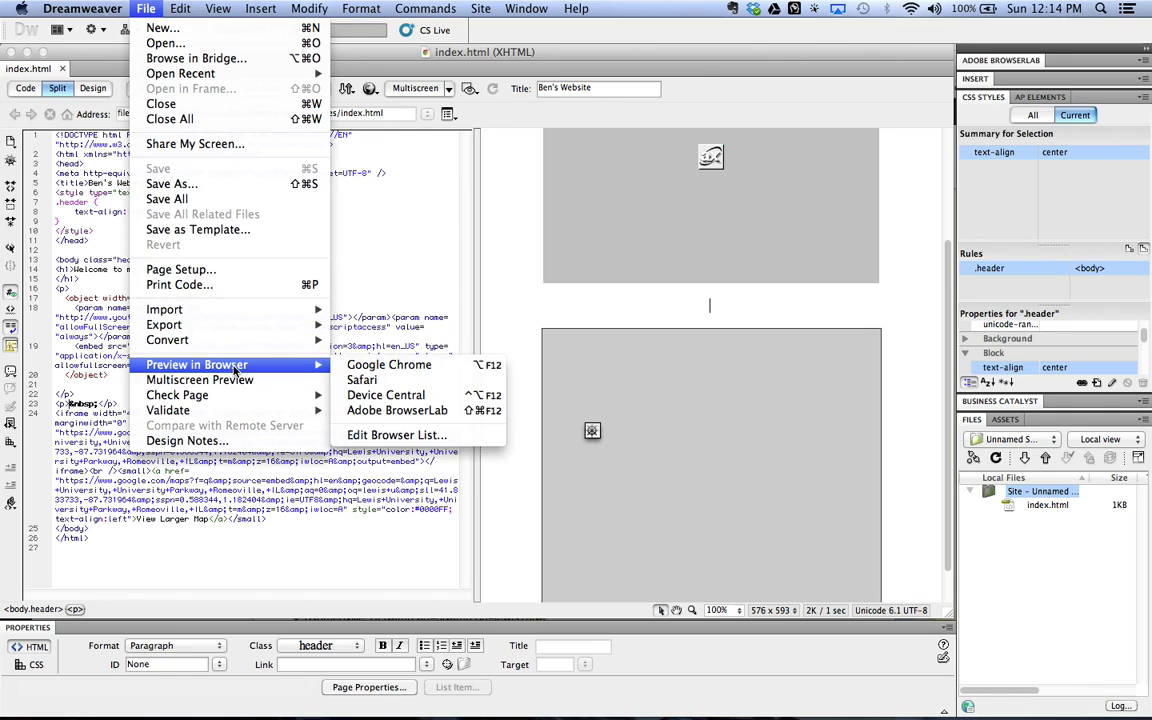
{"action": "left_click", "coordinate": [388, 364]}
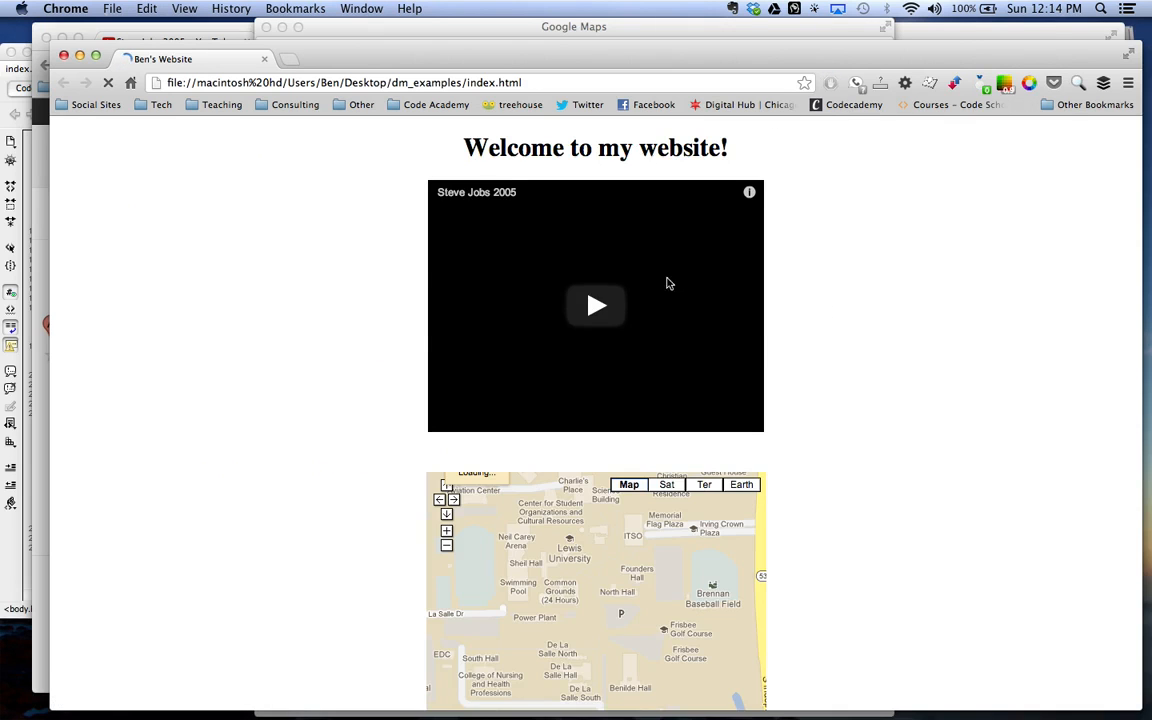
{"action": "scroll", "scroll_direction": "down", "scroll_amount": 3}
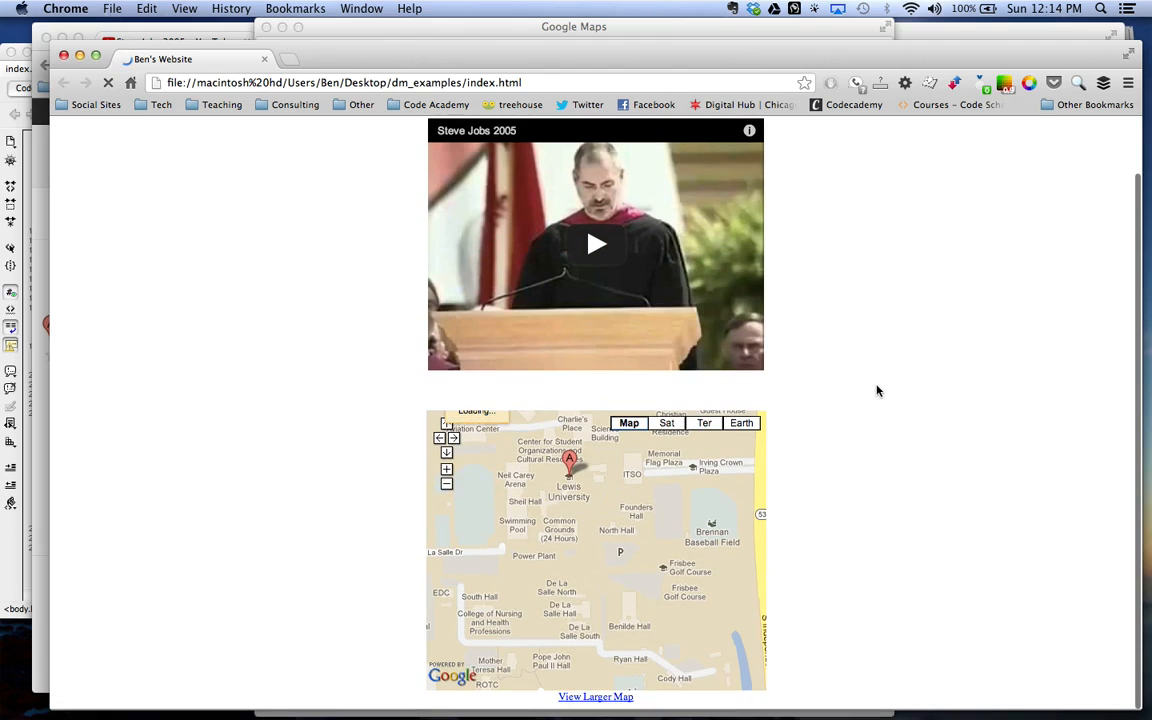
{"action": "left_click", "coordinate": [568, 464]}
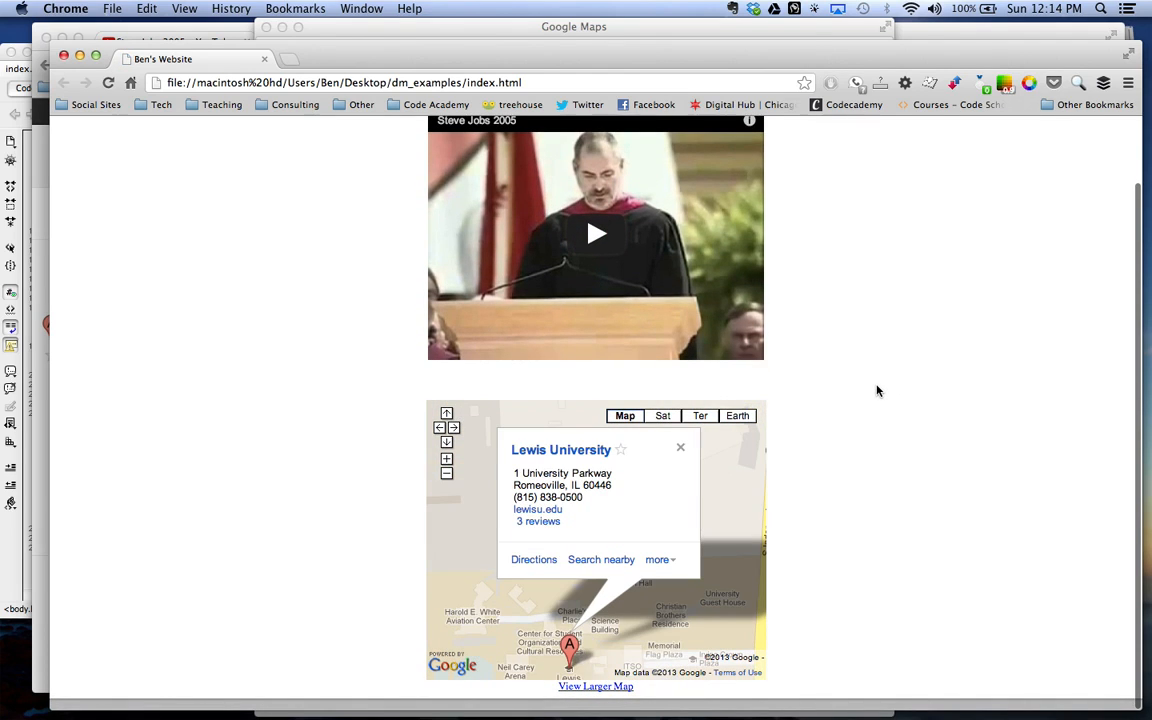
{"action": "mouse_move", "coordinate": [844, 350]}
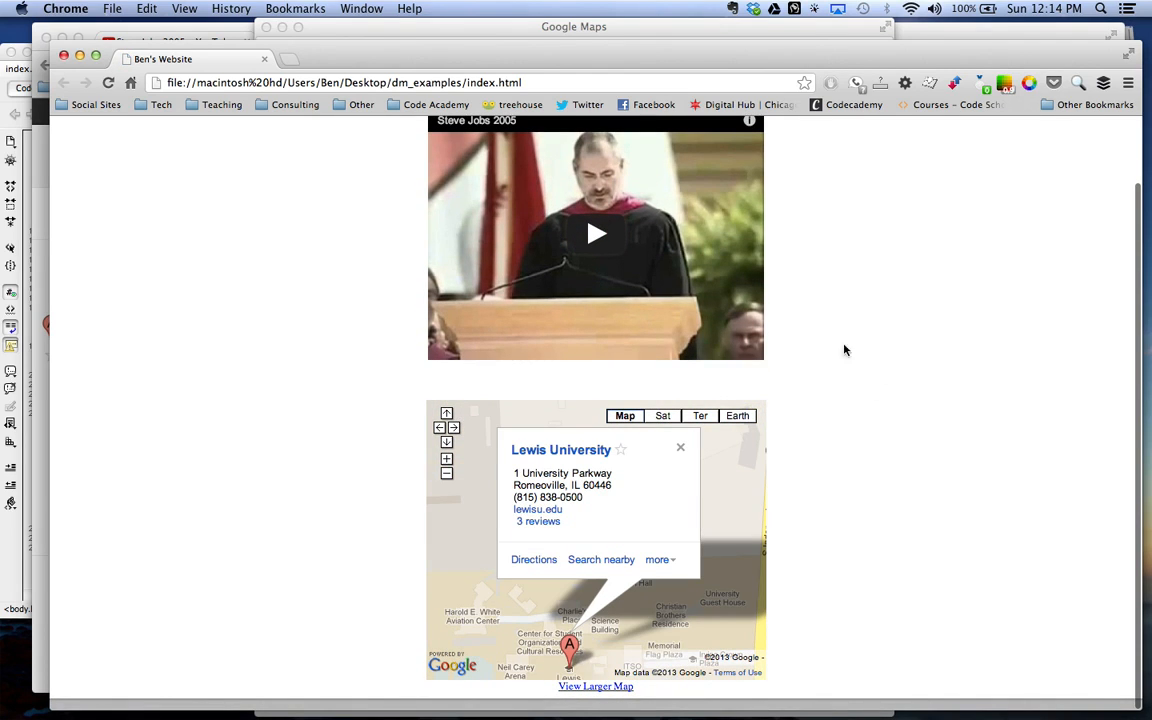
{"action": "mouse_move", "coordinate": [742, 452]}
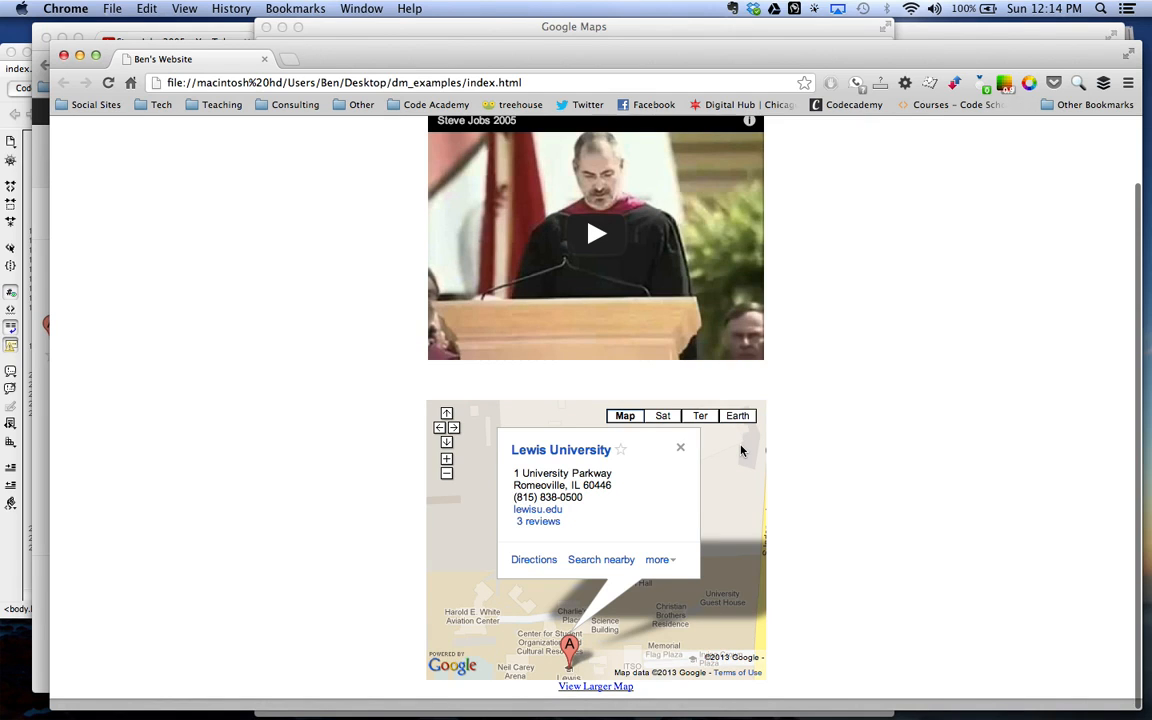
{"action": "mouse_move", "coordinate": [4, 450]}
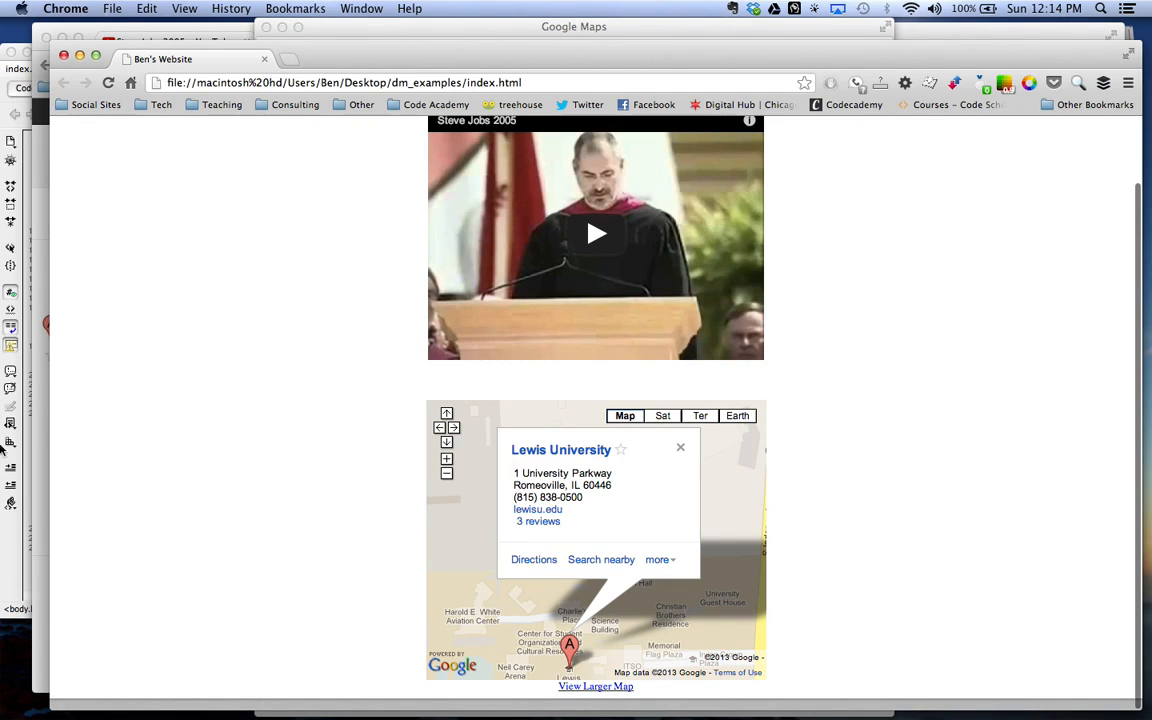